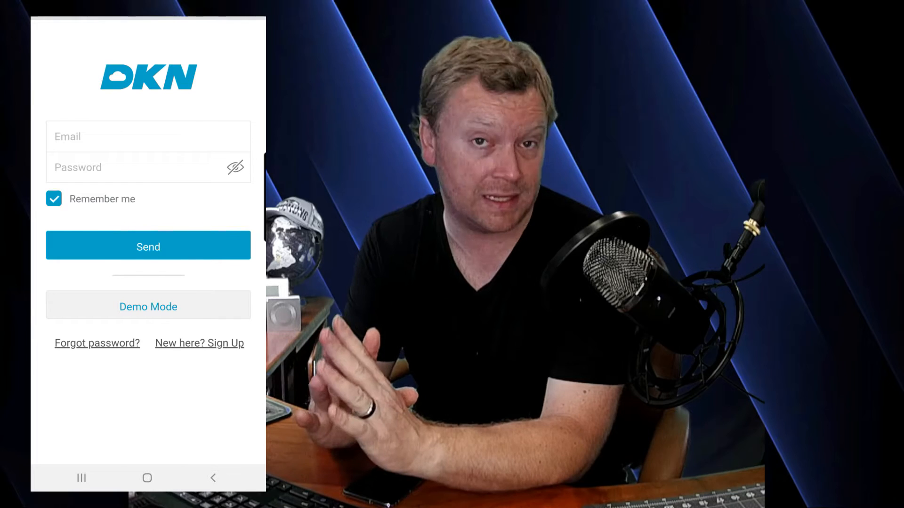
# Sign up with name, email and password, then confirm the address from the welcome email.
pyautogui.click(198, 343)
pyautogui.write('Inverter')
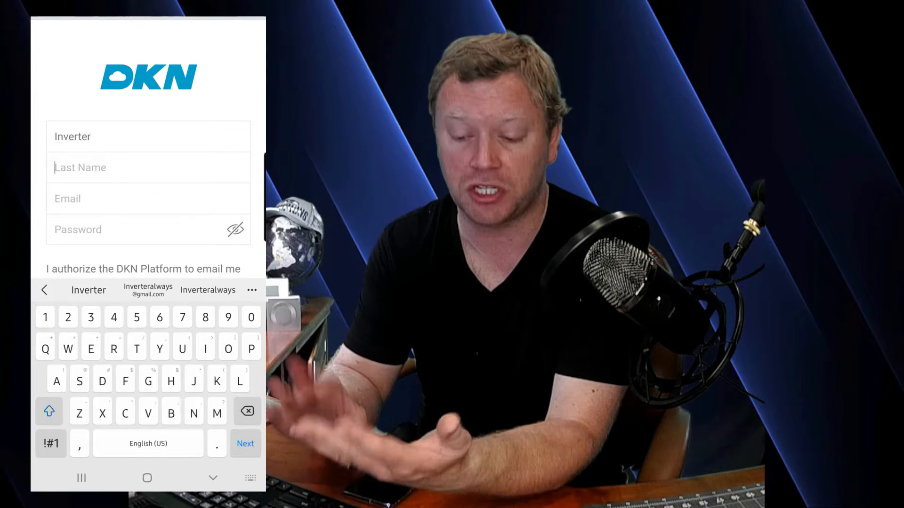
pyautogui.write('Always')
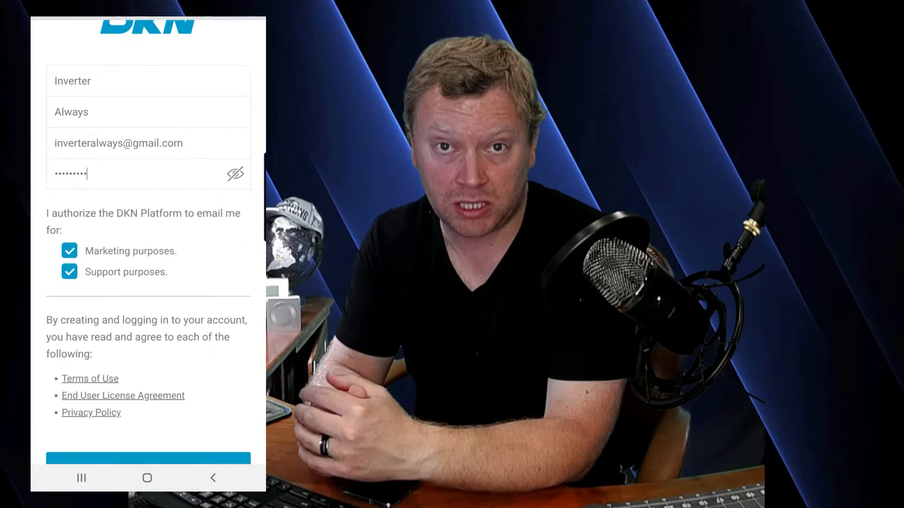
pyautogui.click(148, 458)
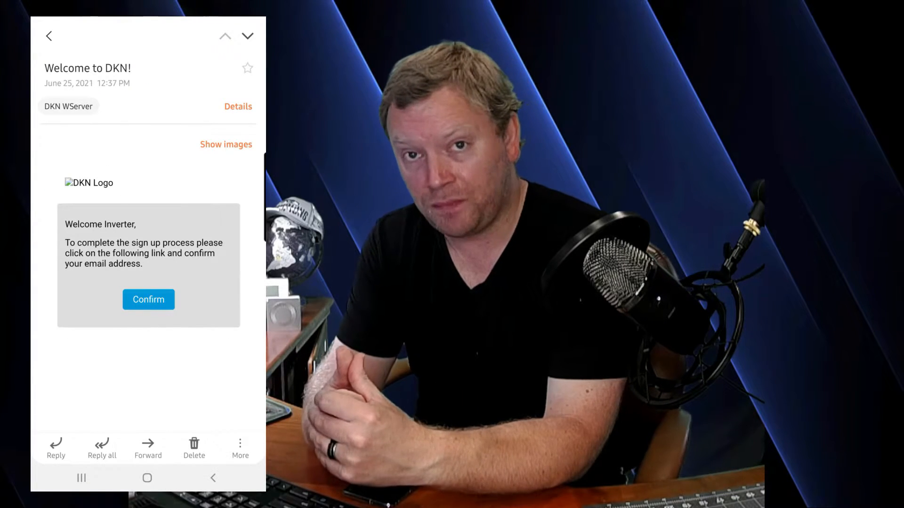
pyautogui.click(148, 300)
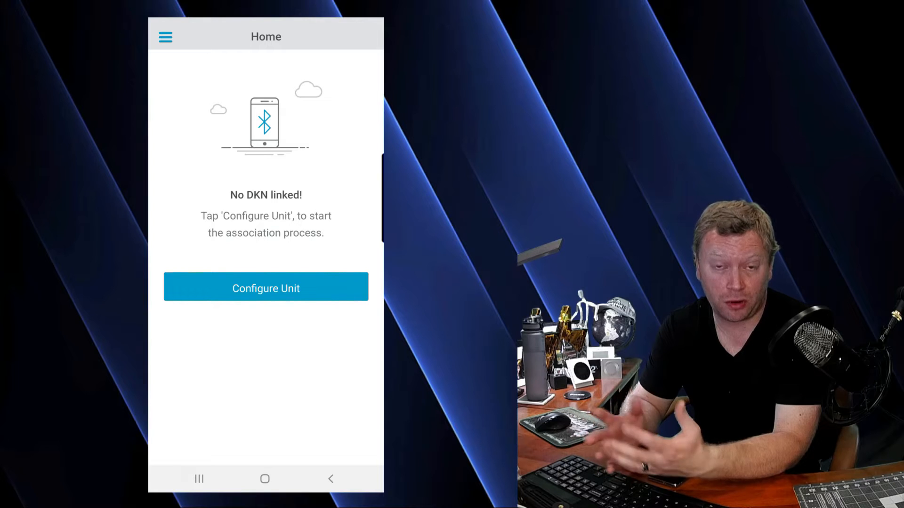
# Search nearby units with location allowed and review the found unit's Webserver Info.
pyautogui.click(266, 288)
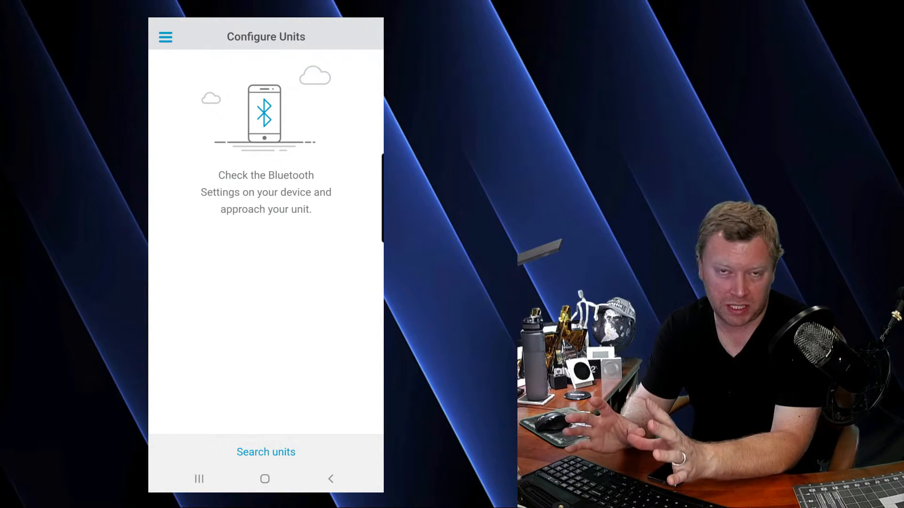
pyautogui.click(266, 452)
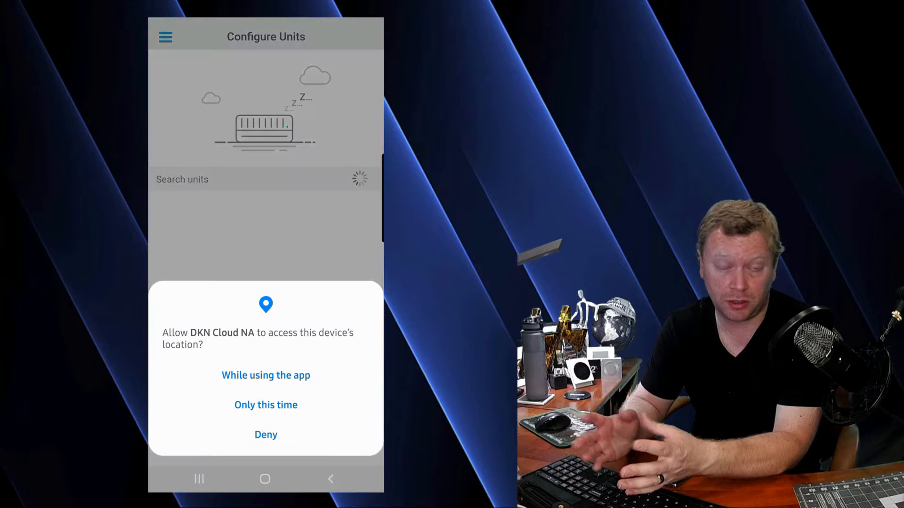
pyautogui.click(265, 376)
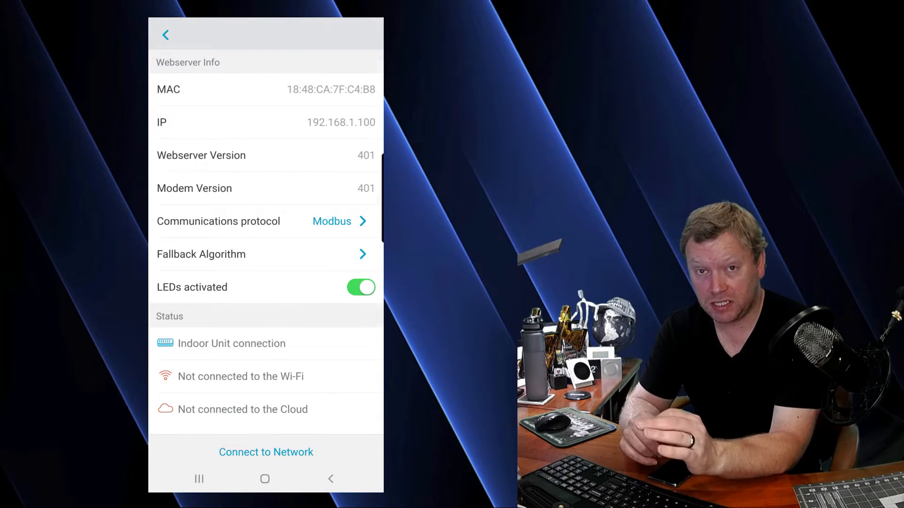
pyautogui.scroll(-3)
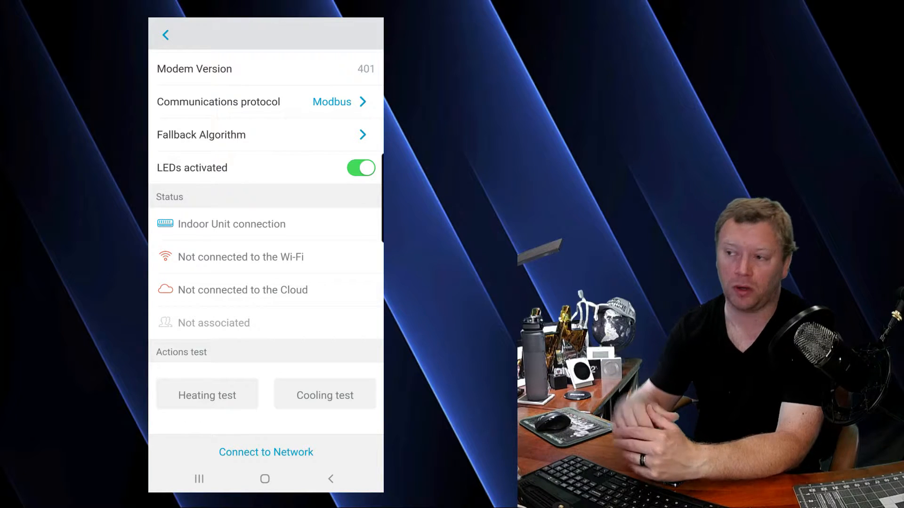
# Join the unit to the home Wi-Fi network with its password entered and submitted.
pyautogui.click(265, 452)
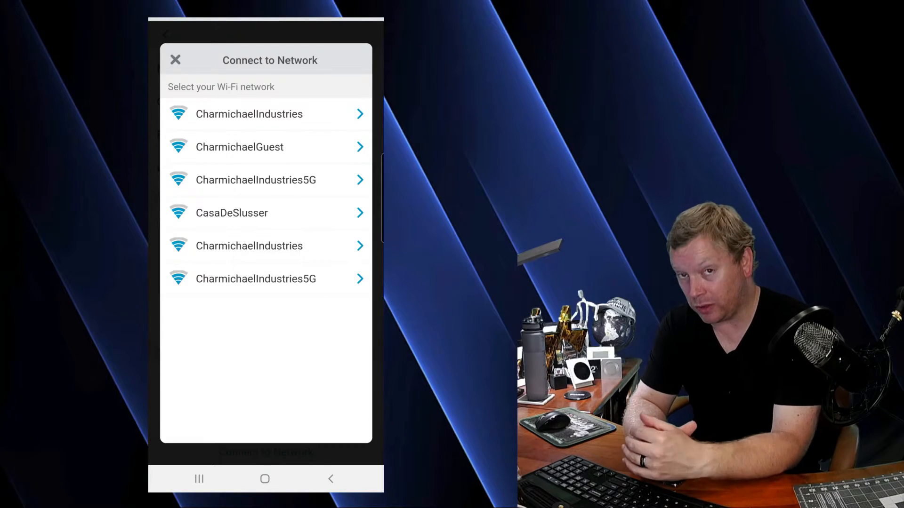
pyautogui.click(248, 114)
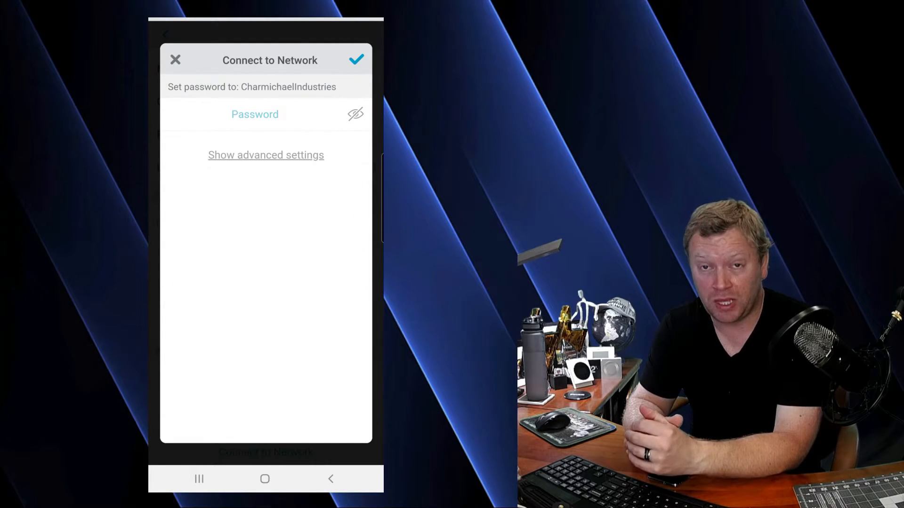
pyautogui.click(255, 114)
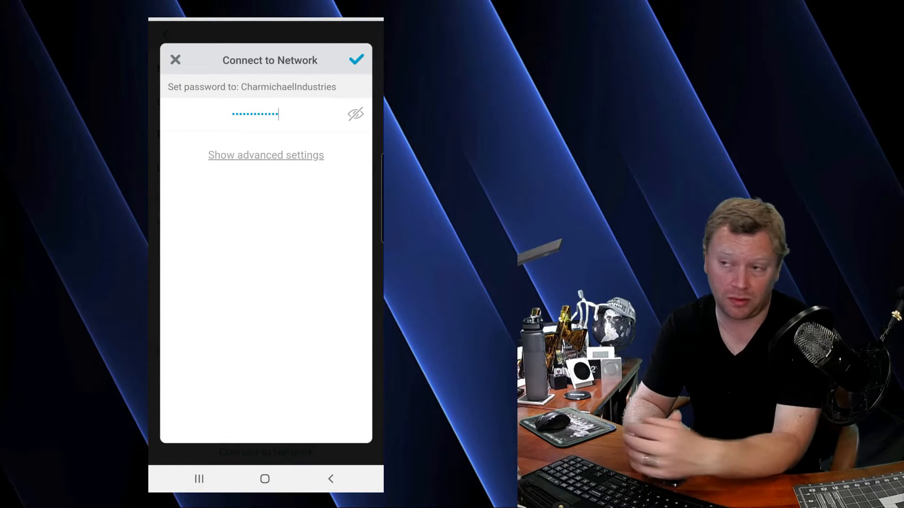
pyautogui.click(356, 59)
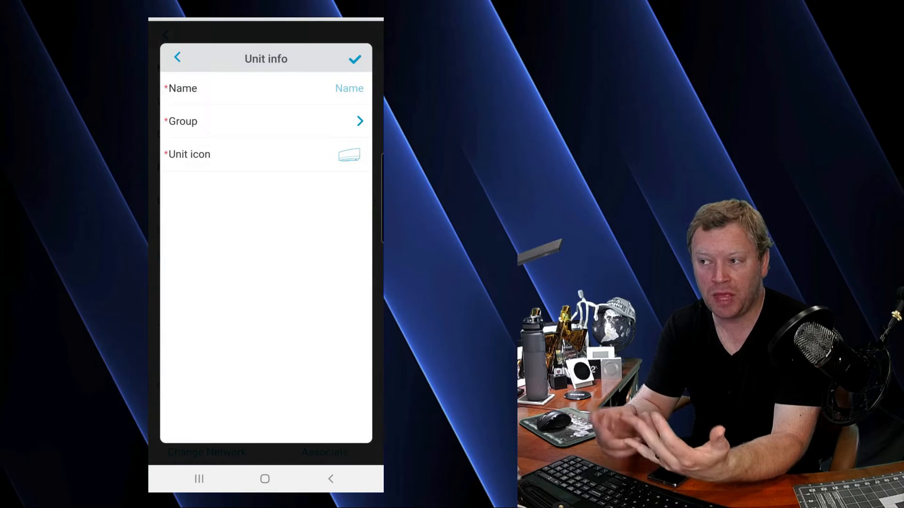
# Assign the unit to a new group named Home and save its info.
pyautogui.click(348, 88)
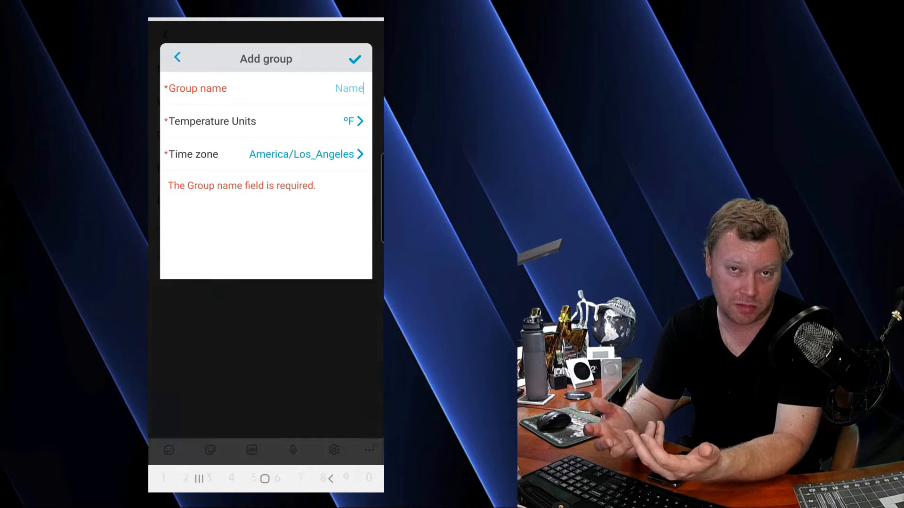
pyautogui.write('H')
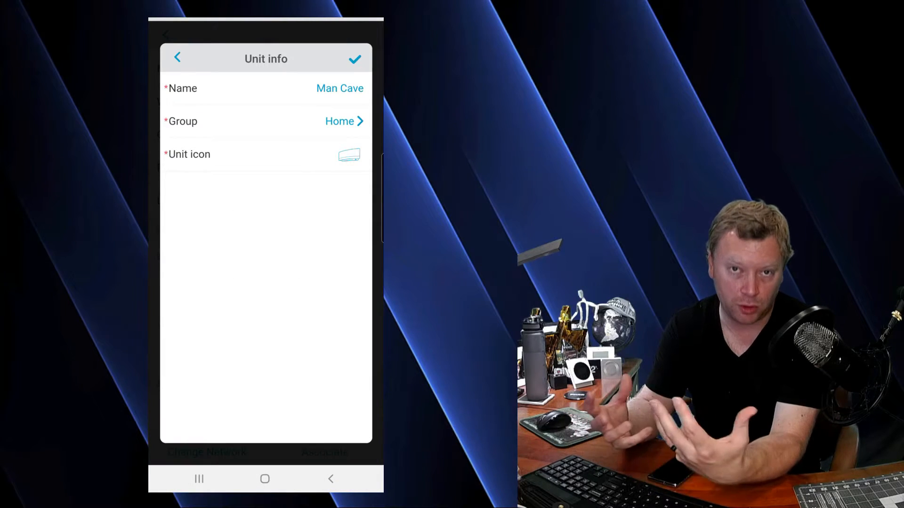
pyautogui.click(349, 154)
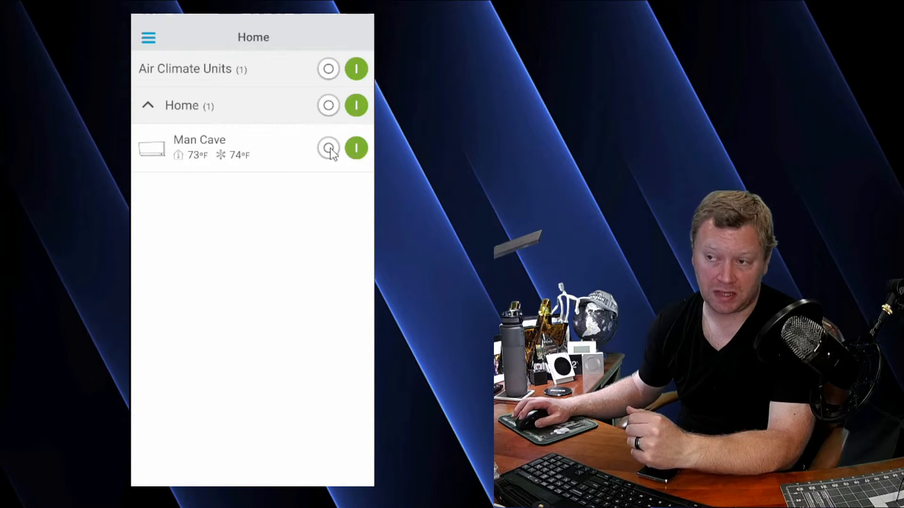
pyautogui.moveTo(250, 199)
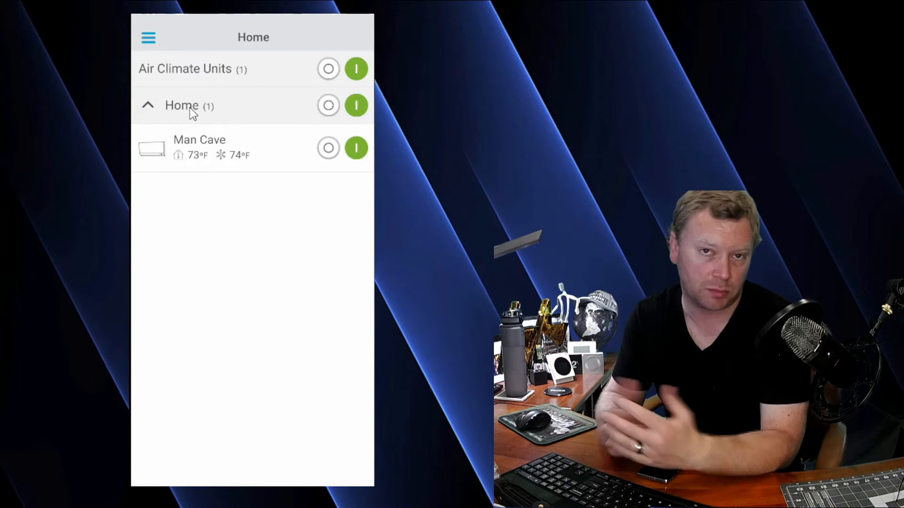
pyautogui.moveTo(207, 288)
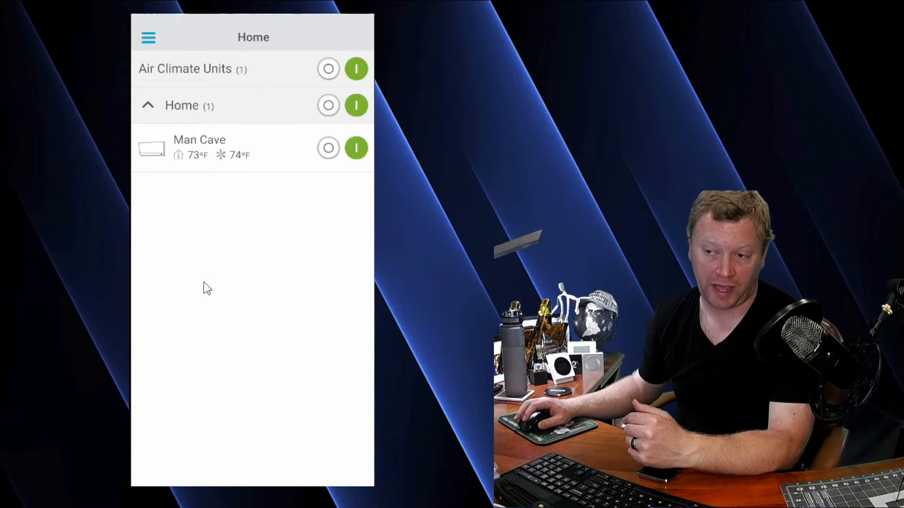
pyautogui.moveTo(200, 291)
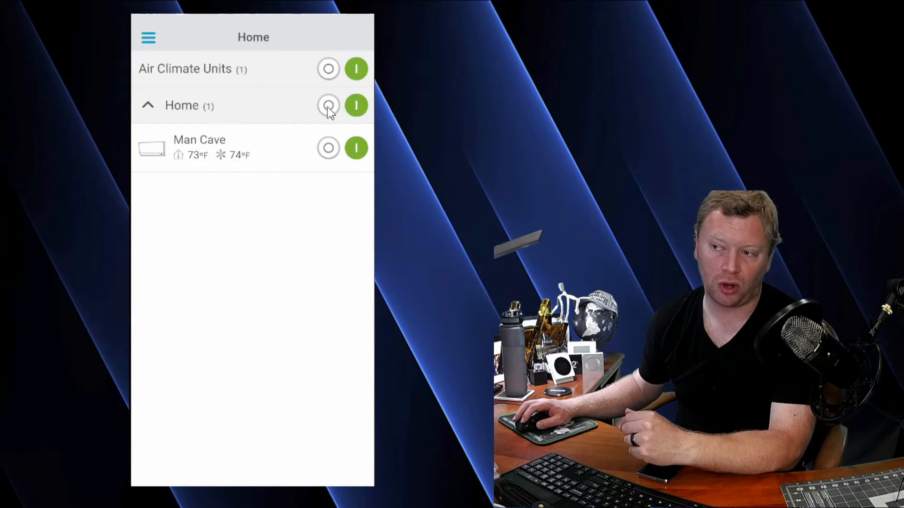
pyautogui.moveTo(356, 106)
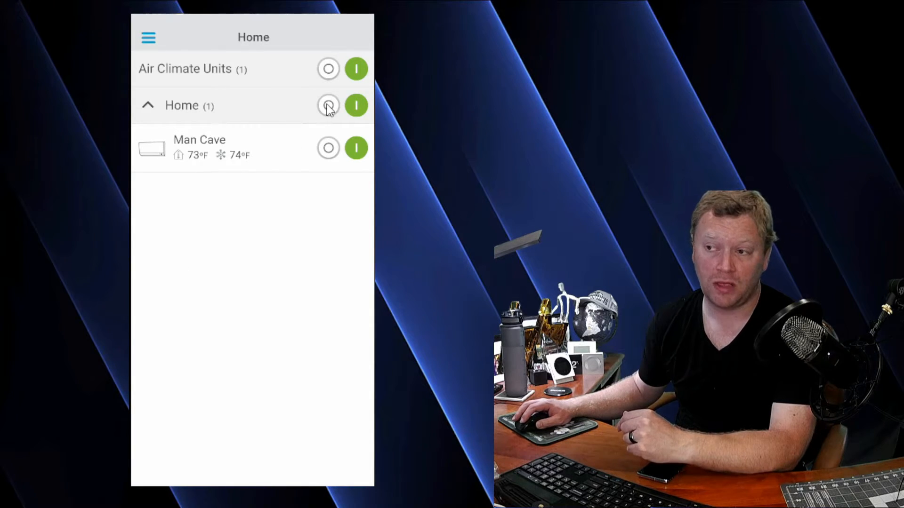
pyautogui.click(356, 106)
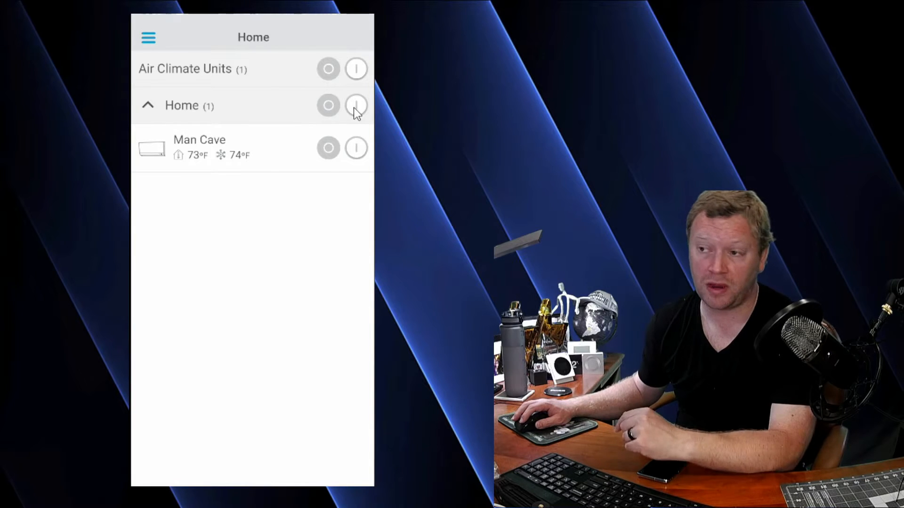
pyautogui.click(355, 105)
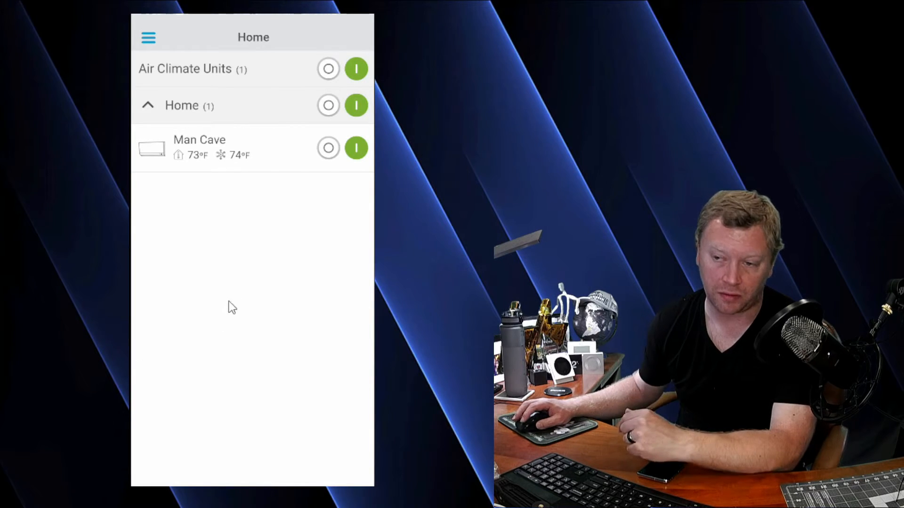
pyautogui.moveTo(203, 364)
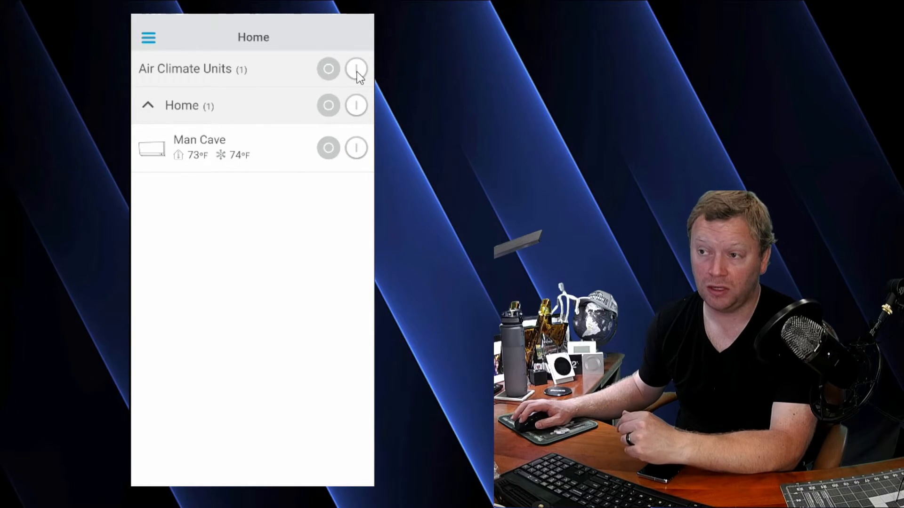
pyautogui.click(356, 69)
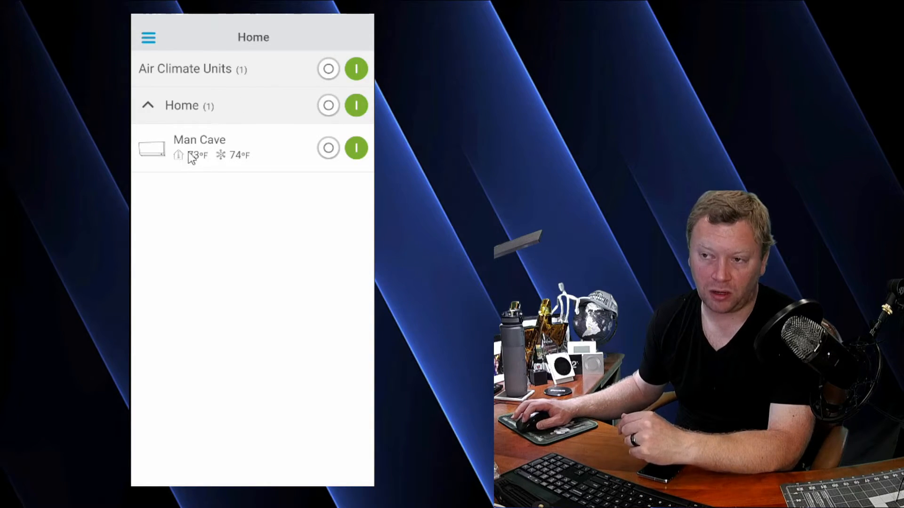
pyautogui.click(200, 147)
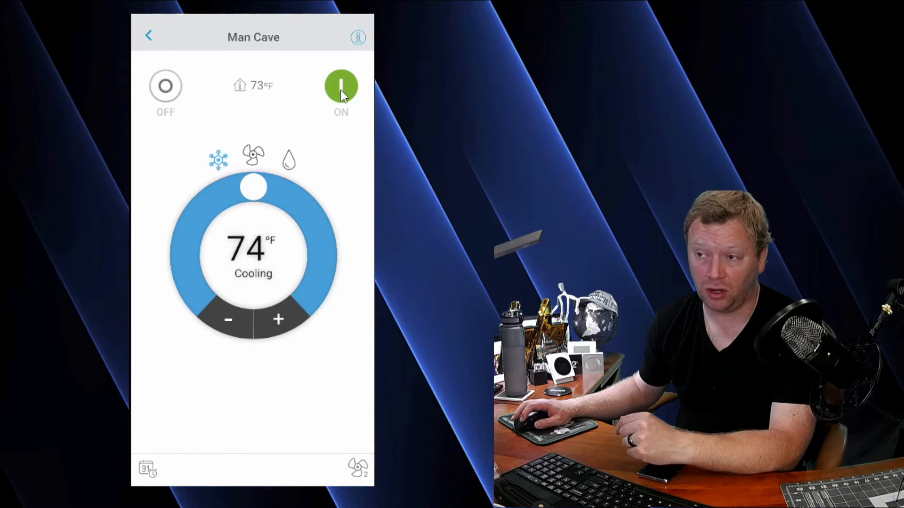
pyautogui.moveTo(256, 85)
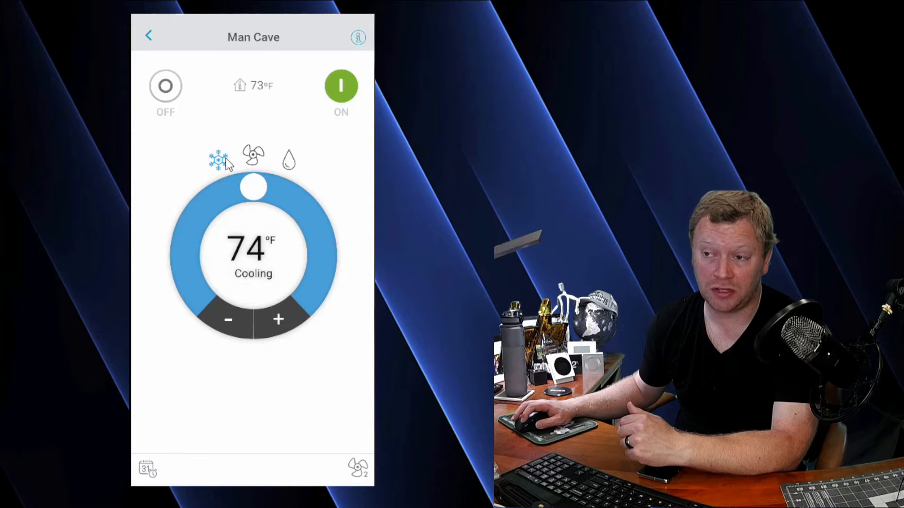
pyautogui.click(254, 157)
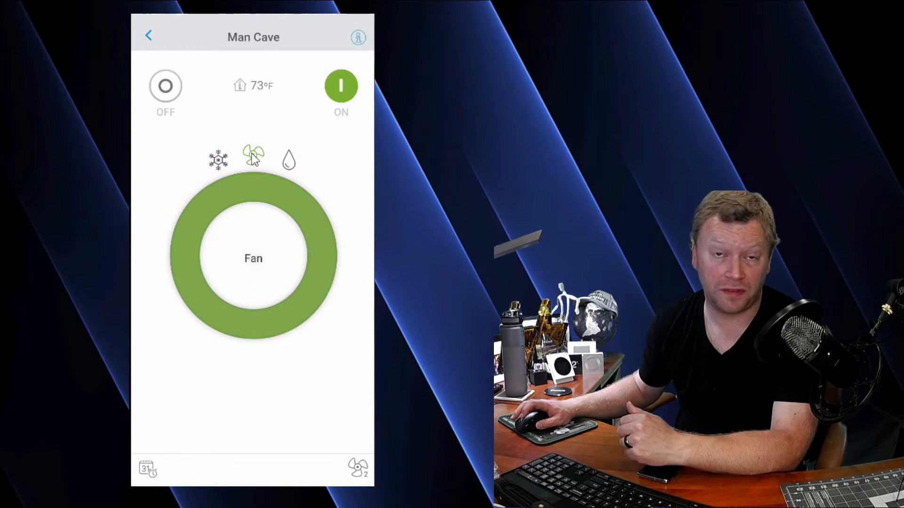
pyautogui.click(288, 160)
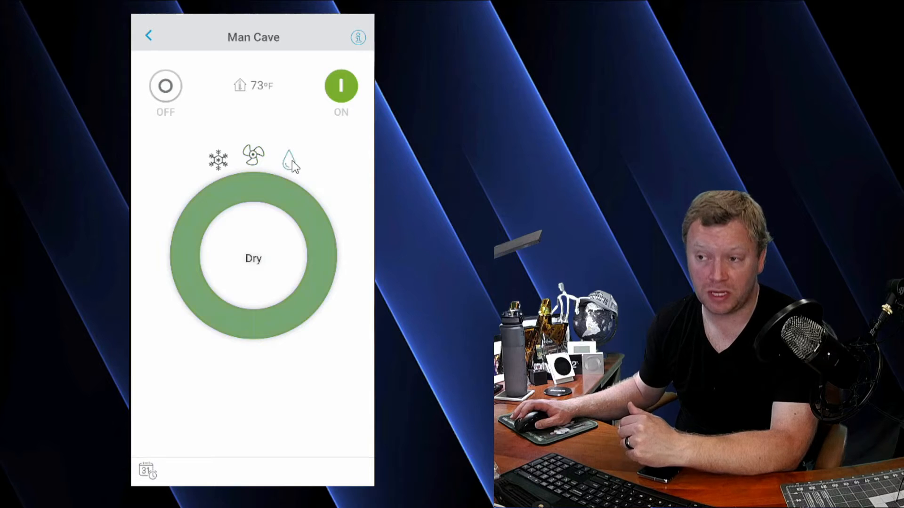
pyautogui.click(289, 160)
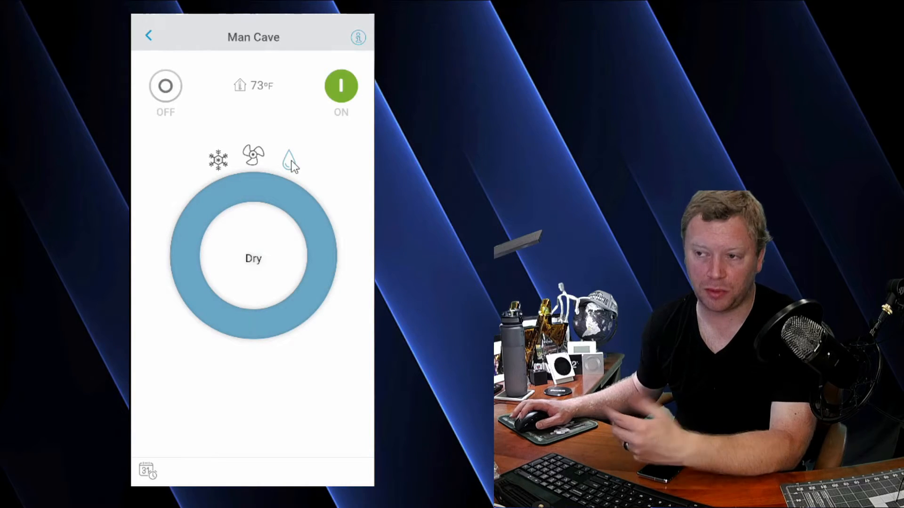
pyautogui.click(217, 161)
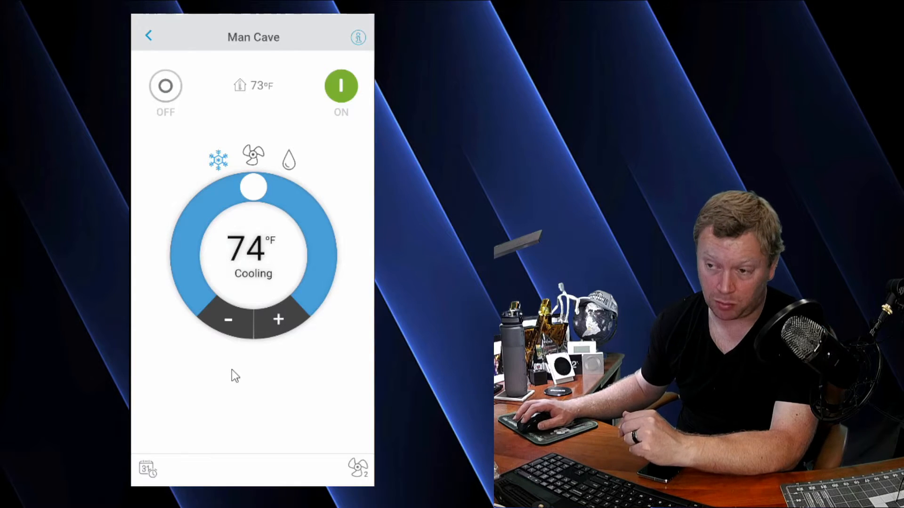
pyautogui.click(228, 320)
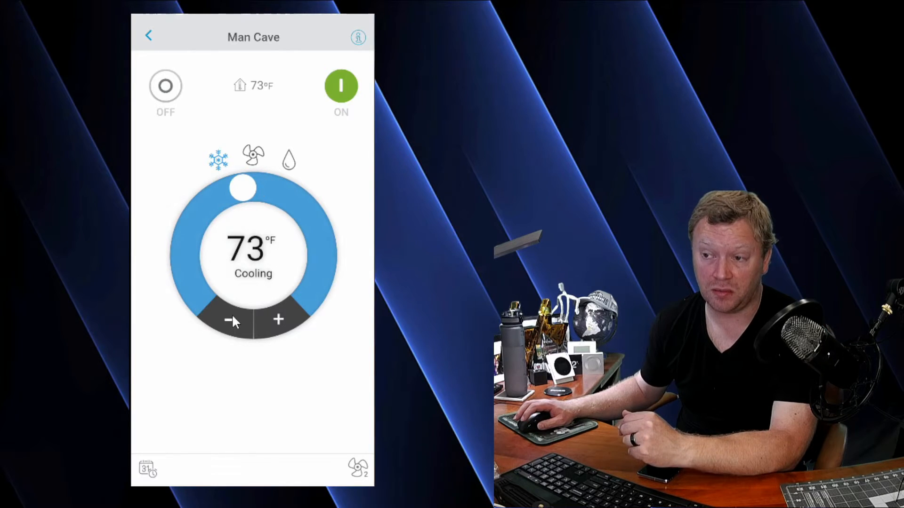
pyautogui.click(277, 319)
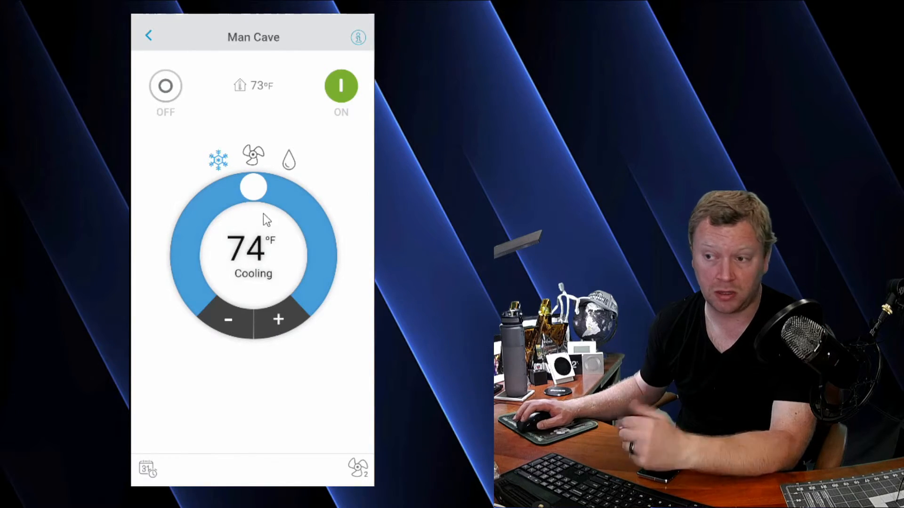
pyautogui.moveTo(253, 186); pyautogui.dragTo(223, 194)
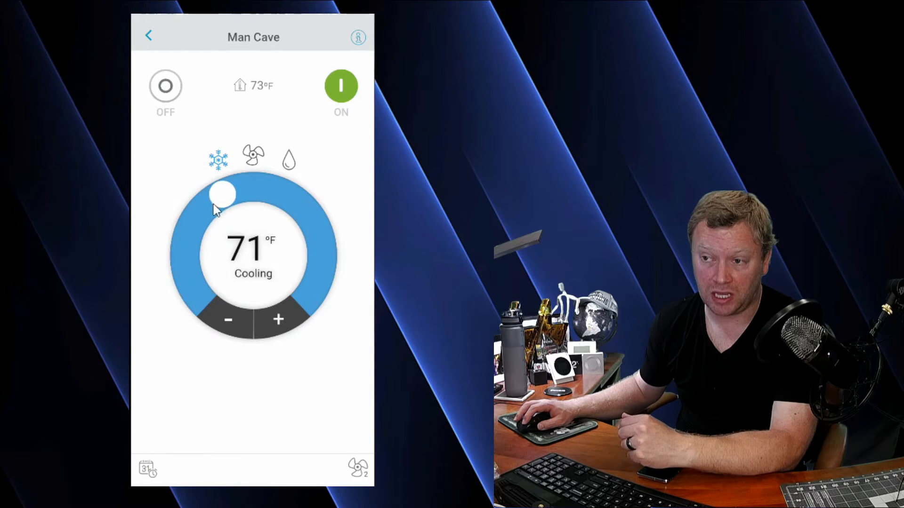
pyautogui.moveTo(223, 193); pyautogui.dragTo(256, 190)
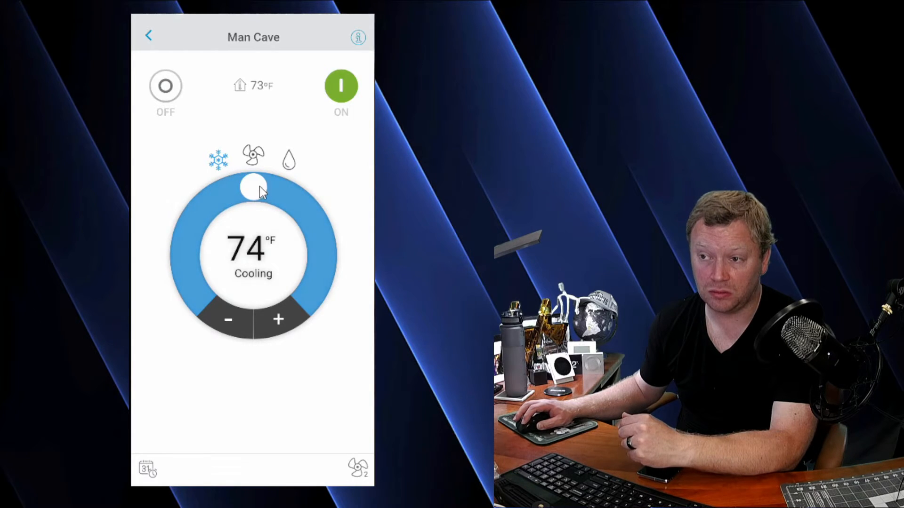
pyautogui.moveTo(251, 187); pyautogui.dragTo(280, 190)
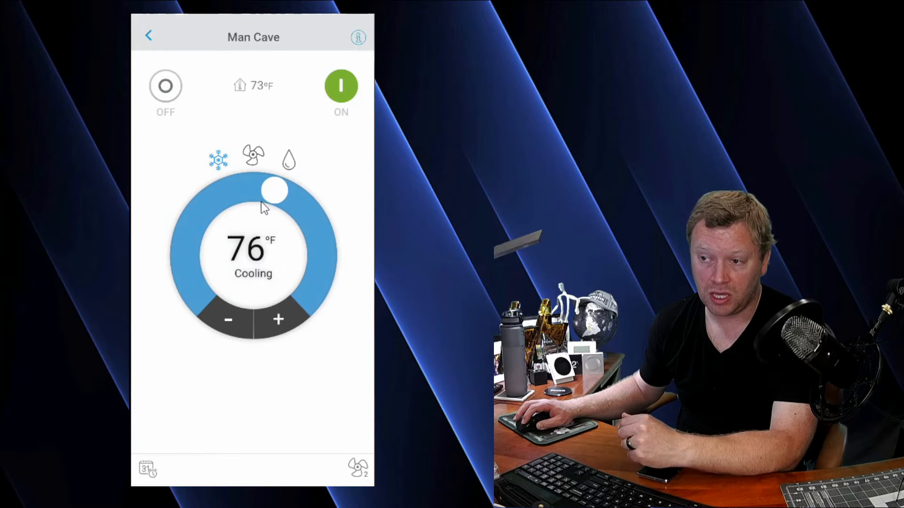
pyautogui.moveTo(276, 190); pyautogui.dragTo(253, 188)
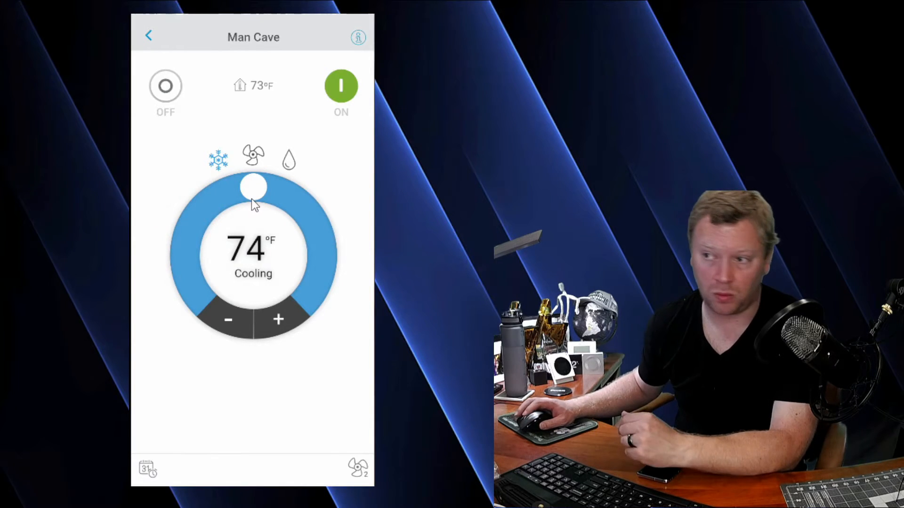
pyautogui.moveTo(306, 421)
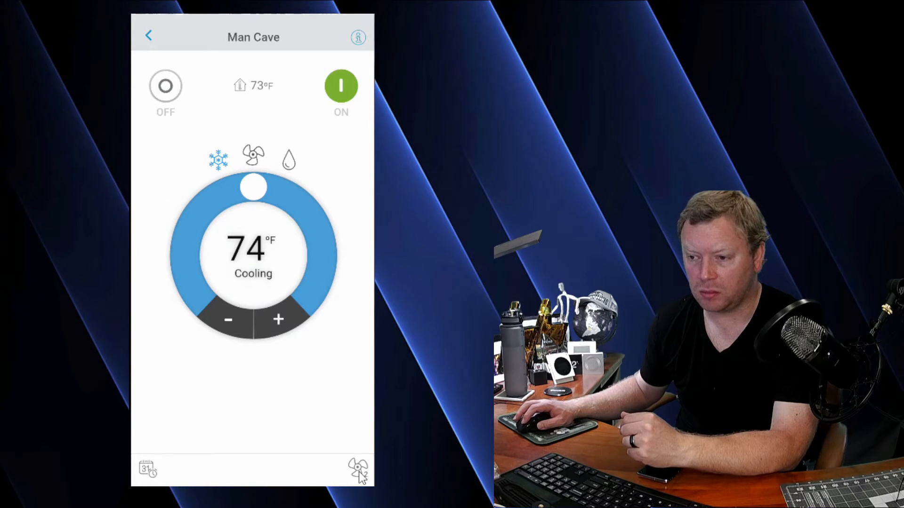
pyautogui.click(358, 469)
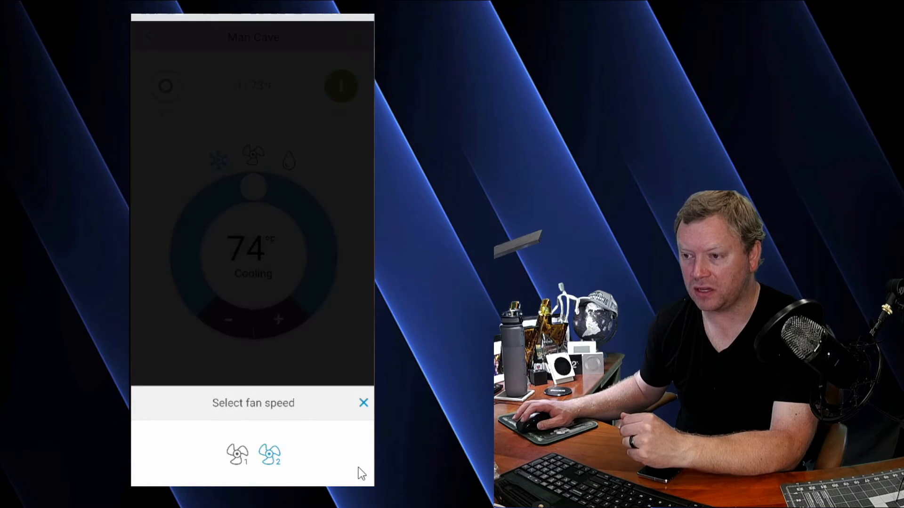
pyautogui.moveTo(305, 467)
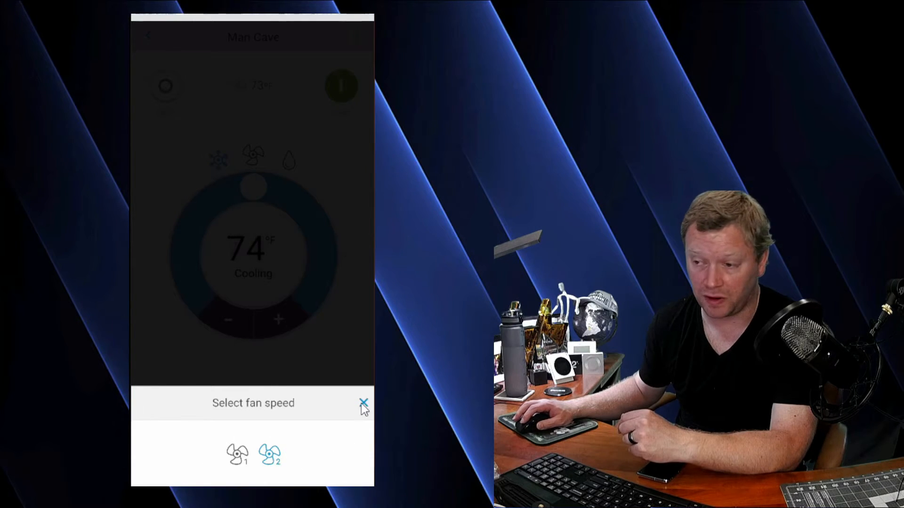
pyautogui.click(363, 402)
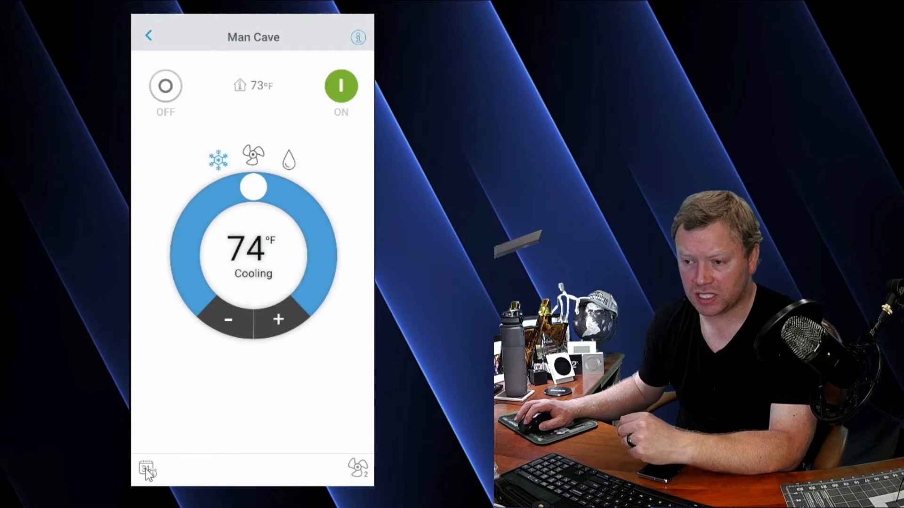
# Visit the empty Schedules screen, then return Home showing Man Cave at 73°F and 74°F.
pyautogui.click(146, 469)
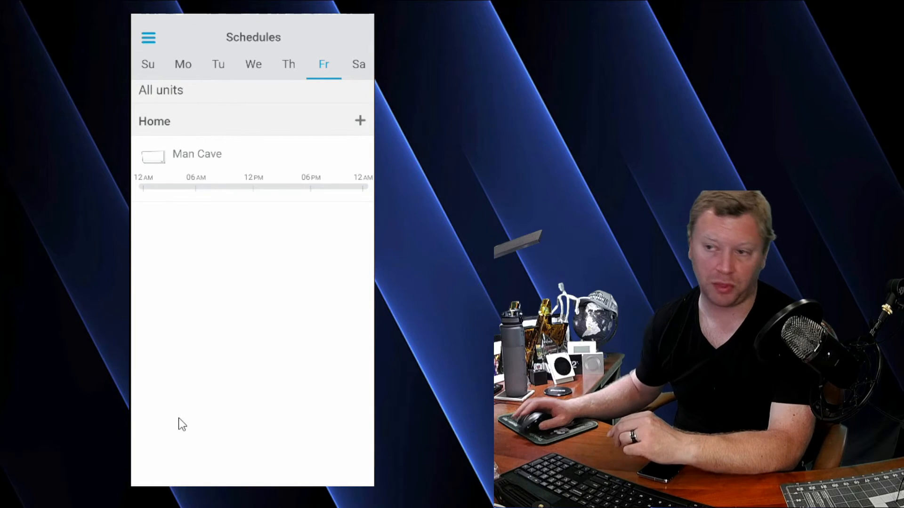
pyautogui.moveTo(231, 187)
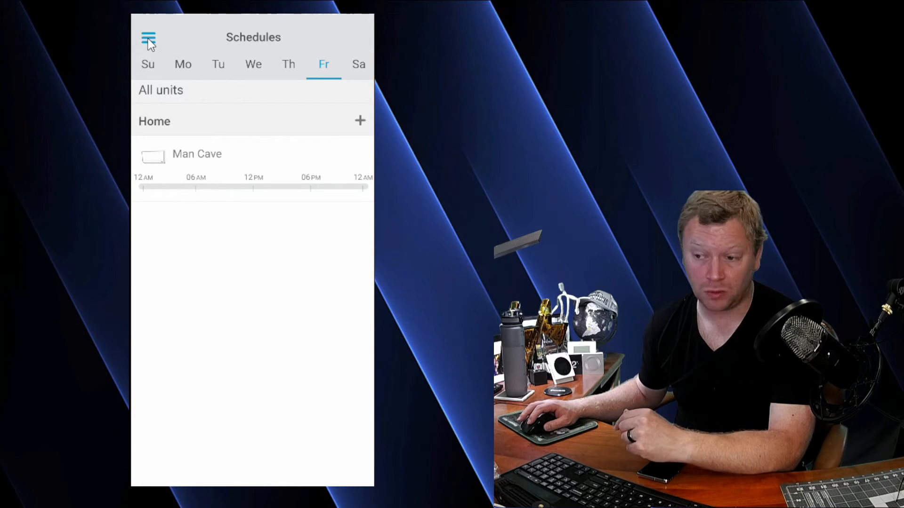
pyautogui.click(149, 36)
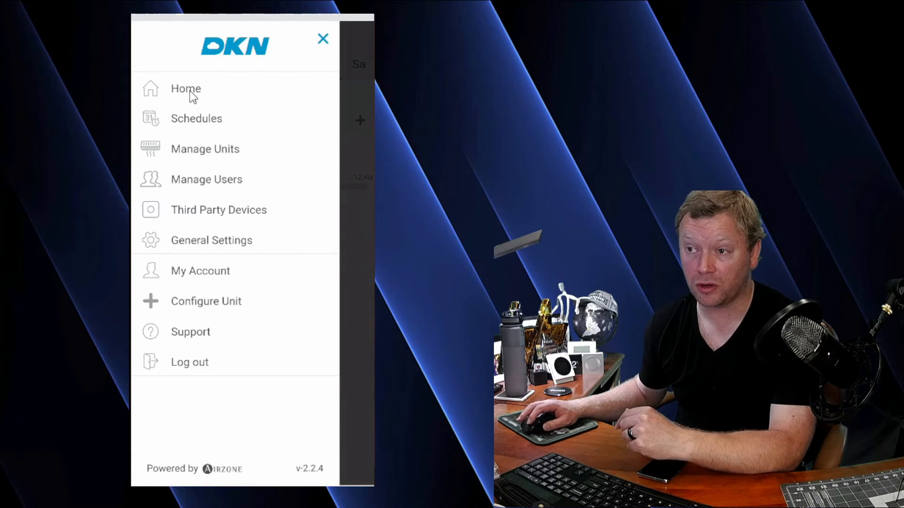
pyautogui.click(185, 89)
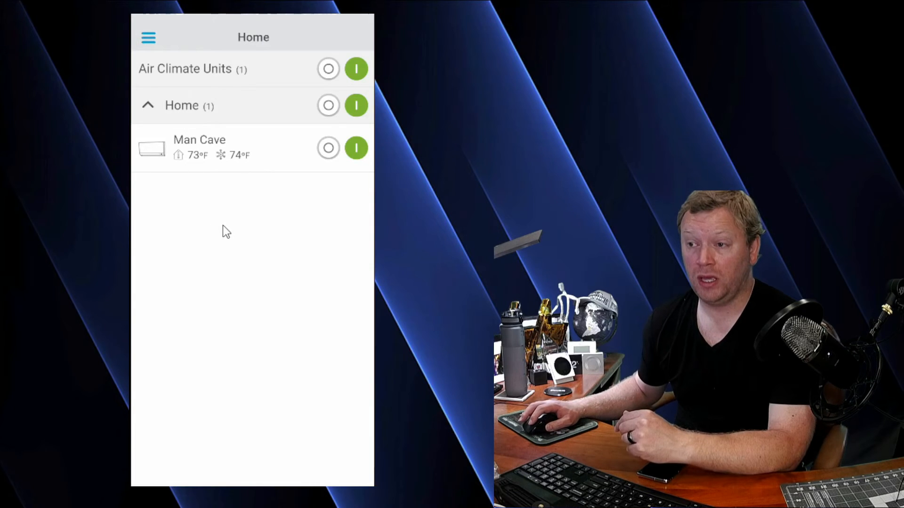
pyautogui.click(200, 147)
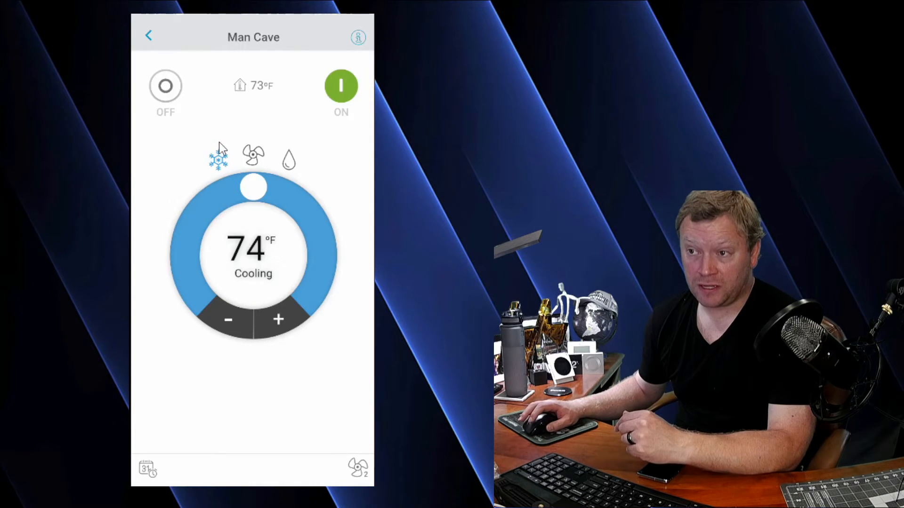
pyautogui.moveTo(343, 372)
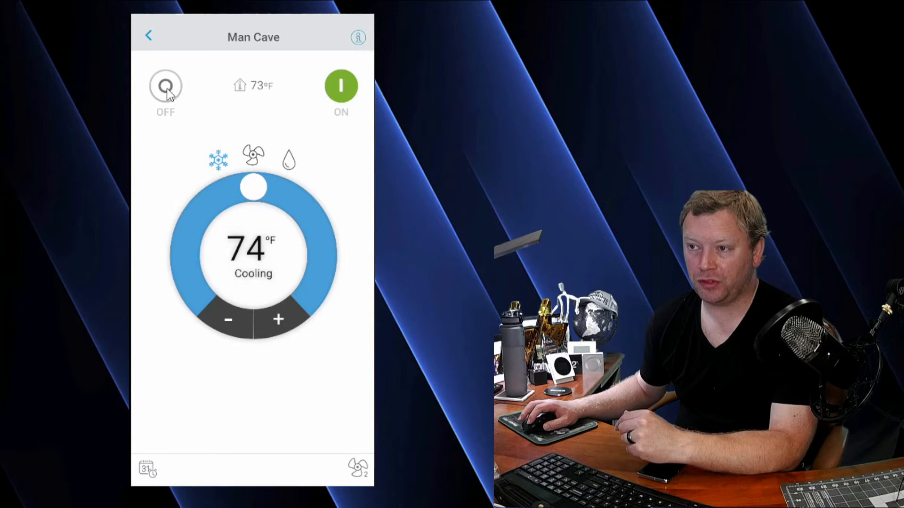
pyautogui.moveTo(173, 147)
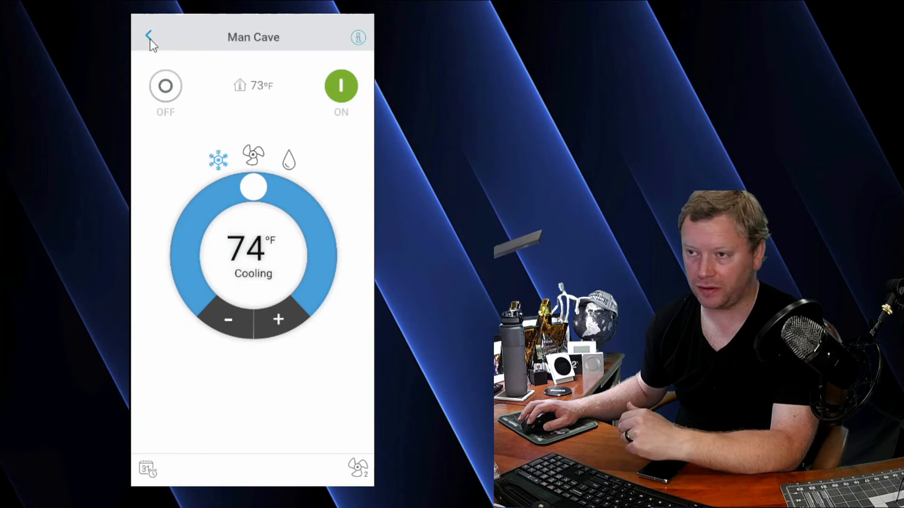
pyautogui.click(150, 36)
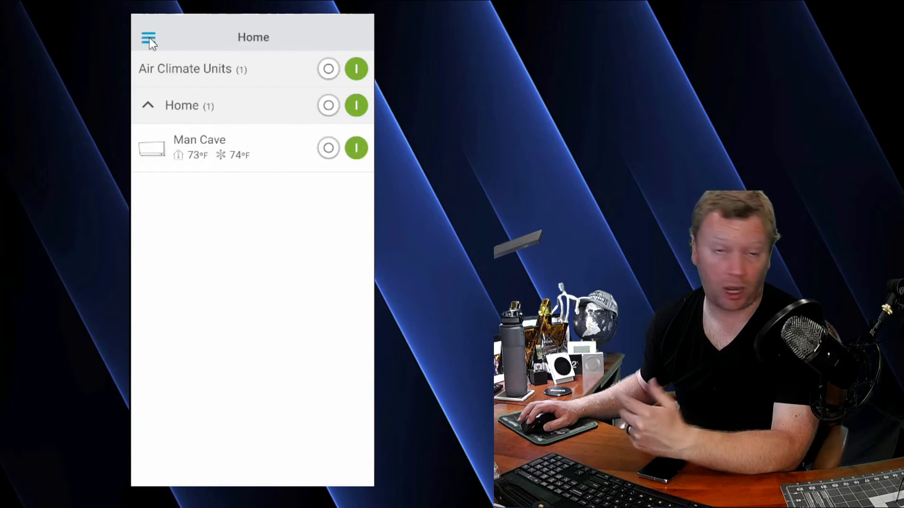
# Review Man Cave's unit info (name, Home group, icon) via Manage Units, then show the side menu.
pyautogui.click(149, 37)
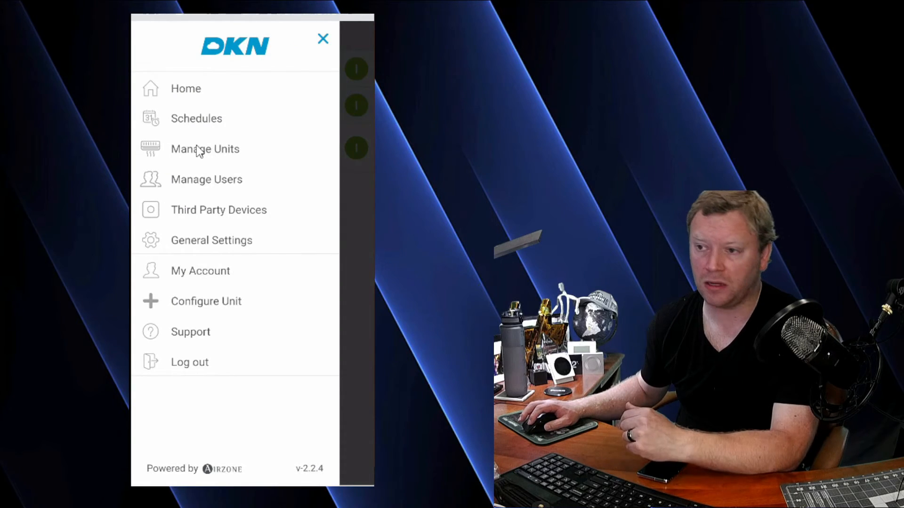
pyautogui.click(204, 149)
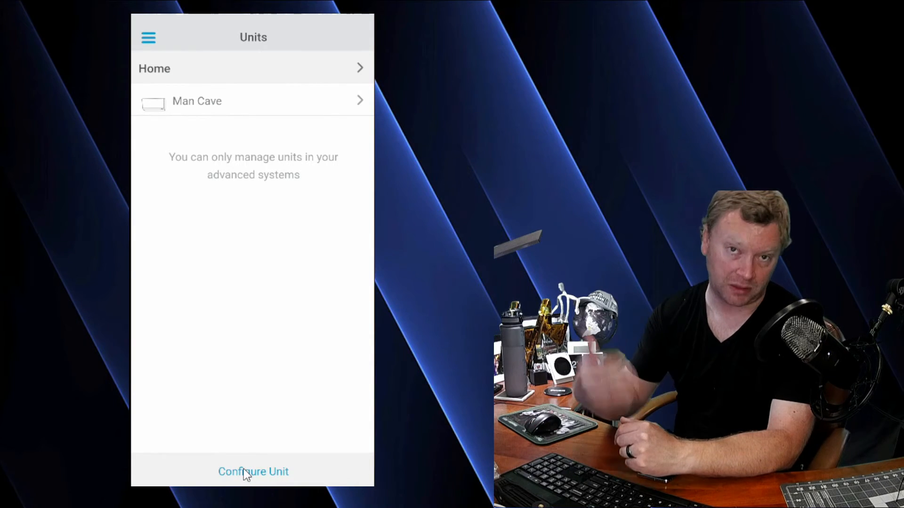
pyautogui.moveTo(218, 108)
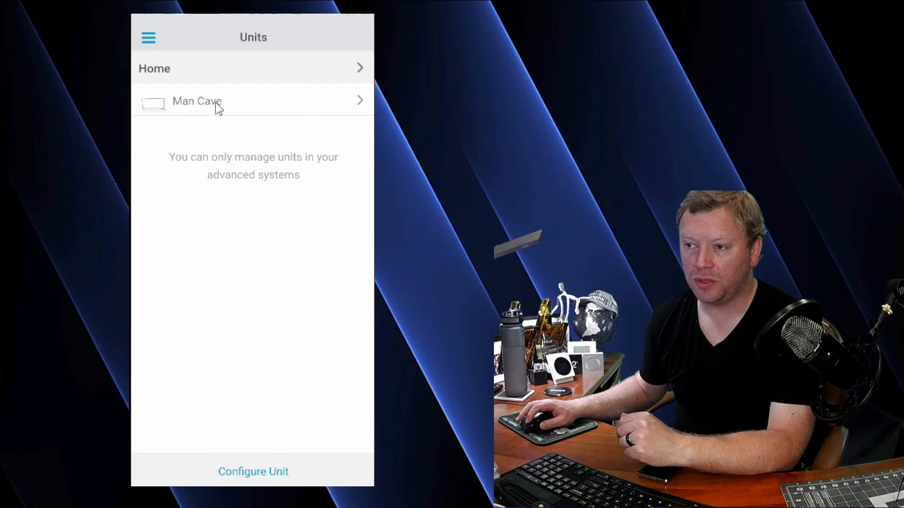
pyautogui.click(197, 101)
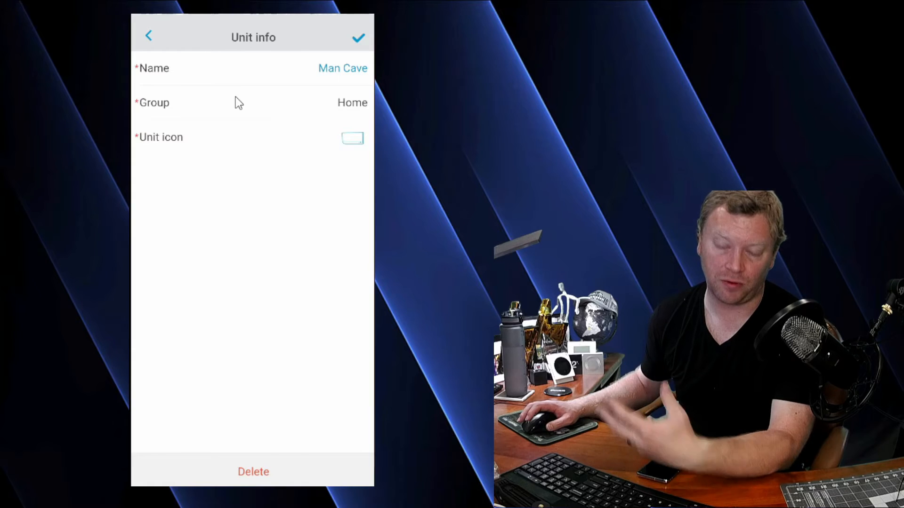
pyautogui.moveTo(241, 87)
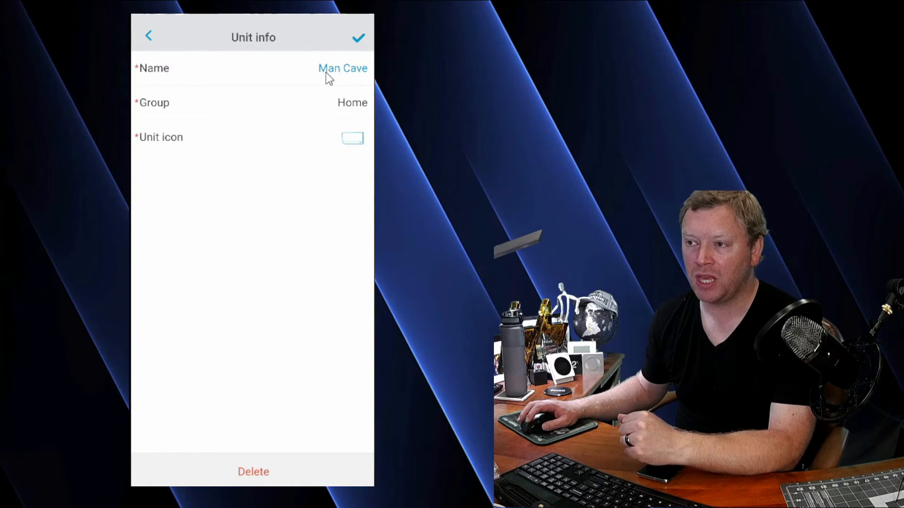
pyautogui.moveTo(337, 130)
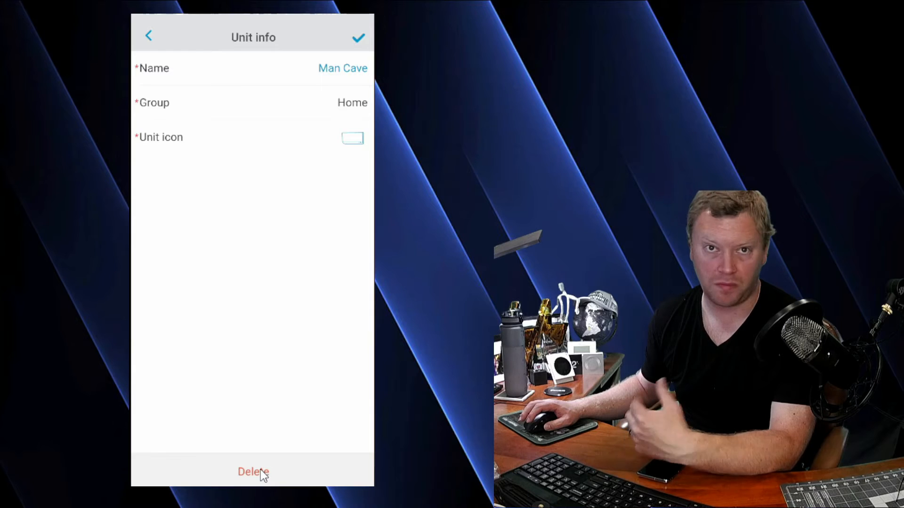
pyautogui.moveTo(258, 381)
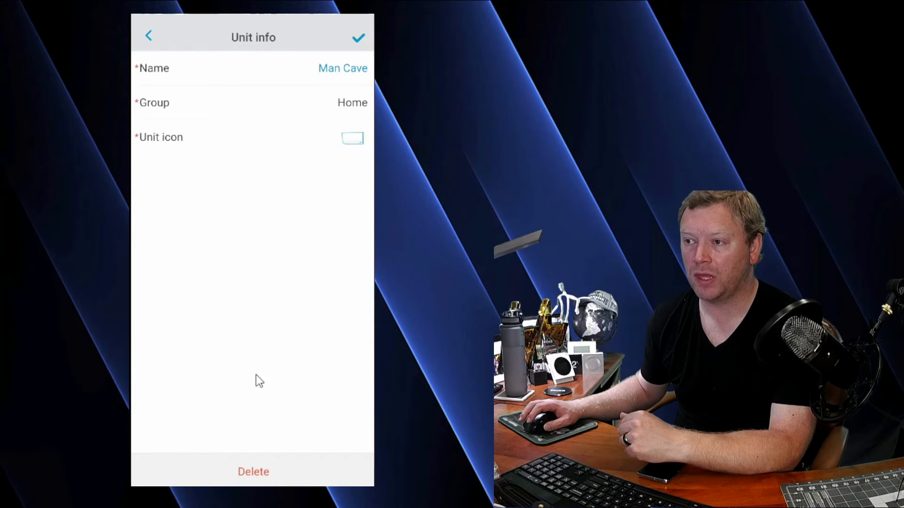
pyautogui.moveTo(299, 111)
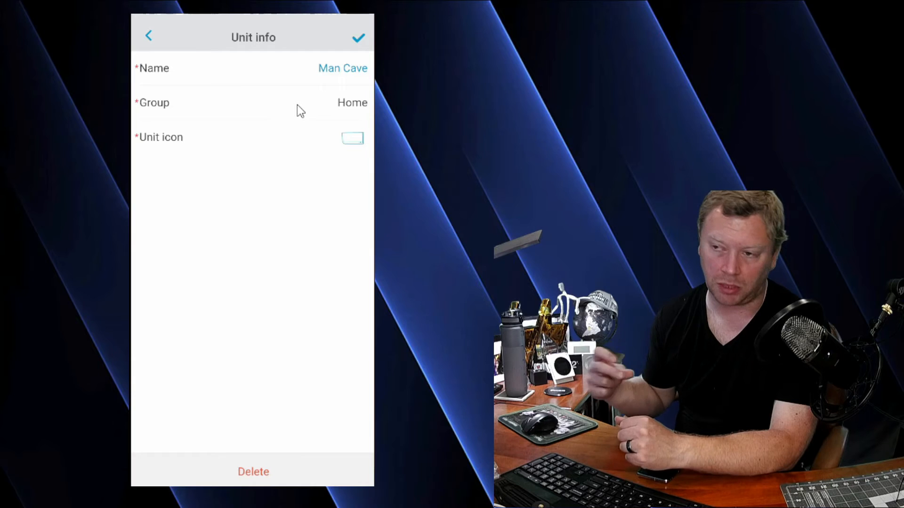
pyautogui.moveTo(337, 86)
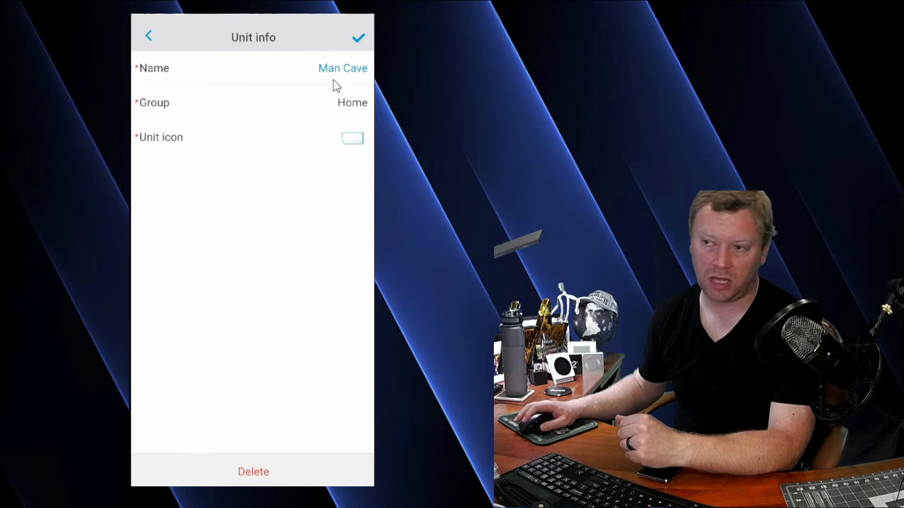
pyautogui.click(148, 36)
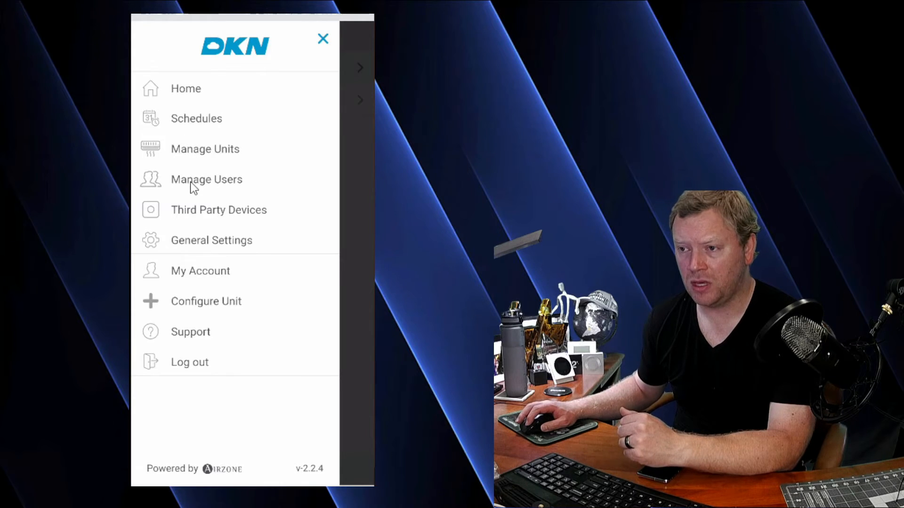
# View the Add User form, toggling Advanced on and off and granting Man Cave control.
pyautogui.click(206, 179)
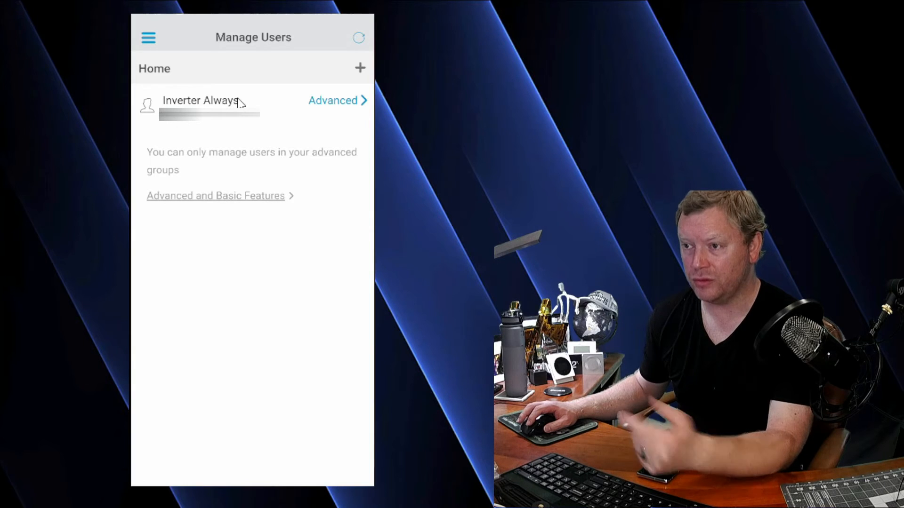
pyautogui.click(359, 67)
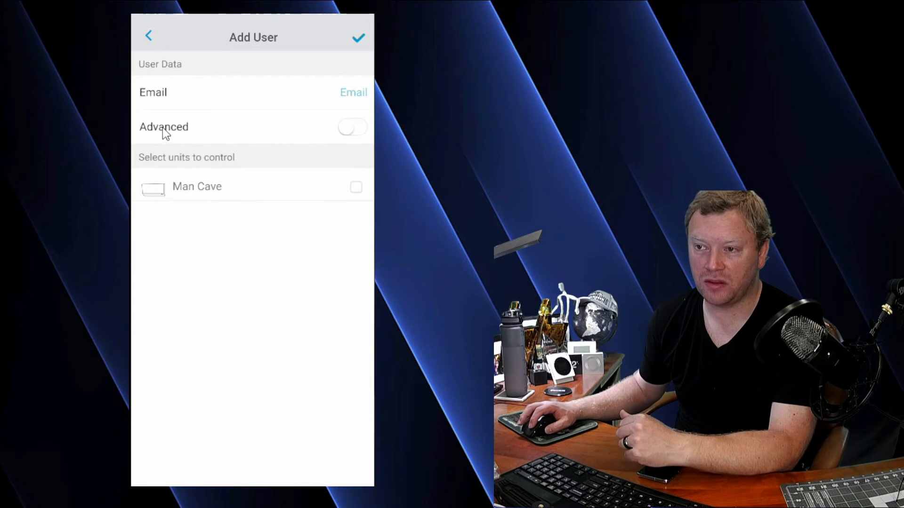
pyautogui.click(352, 127)
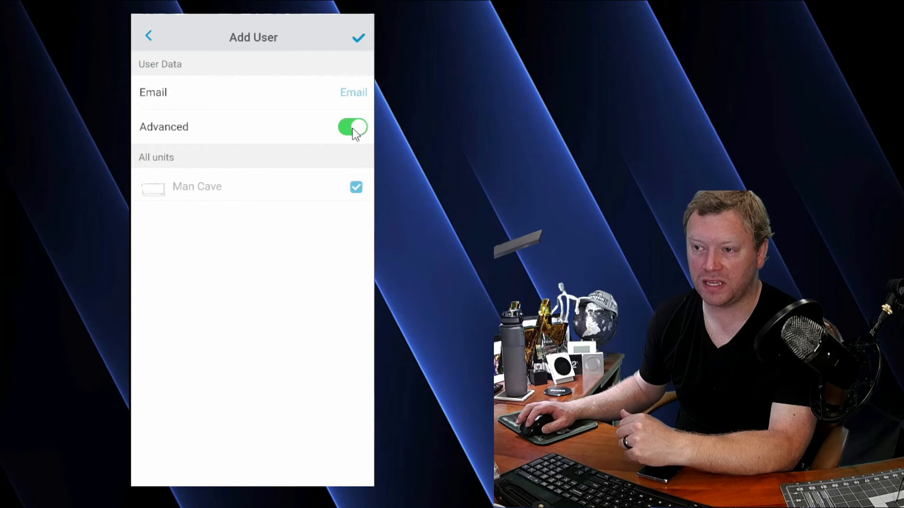
pyautogui.click(352, 127)
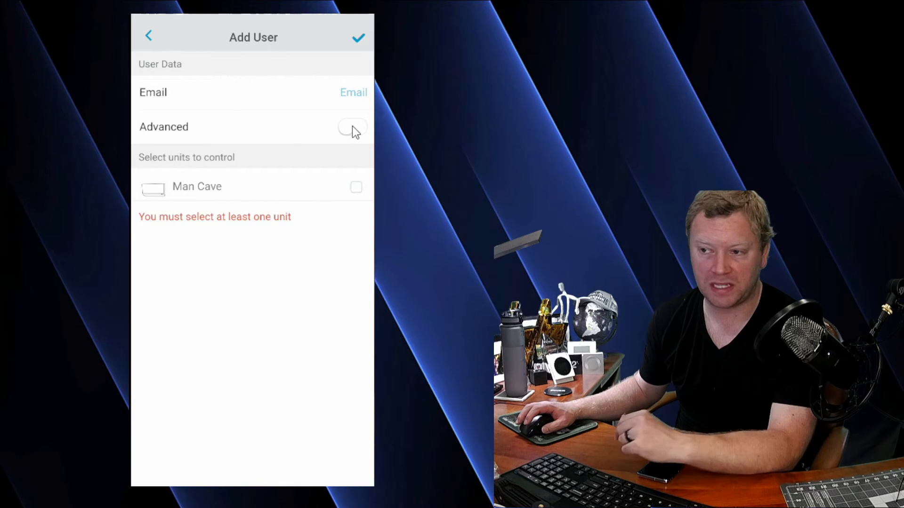
pyautogui.click(356, 187)
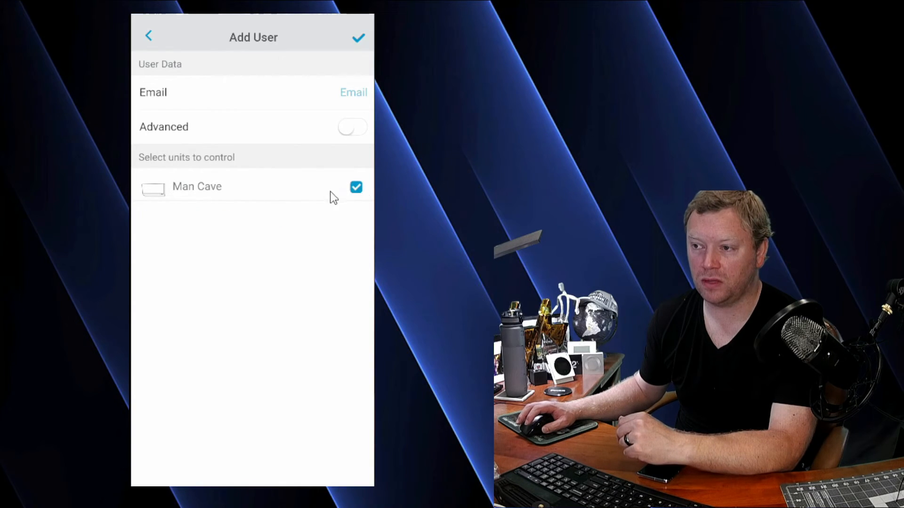
pyautogui.moveTo(305, 109)
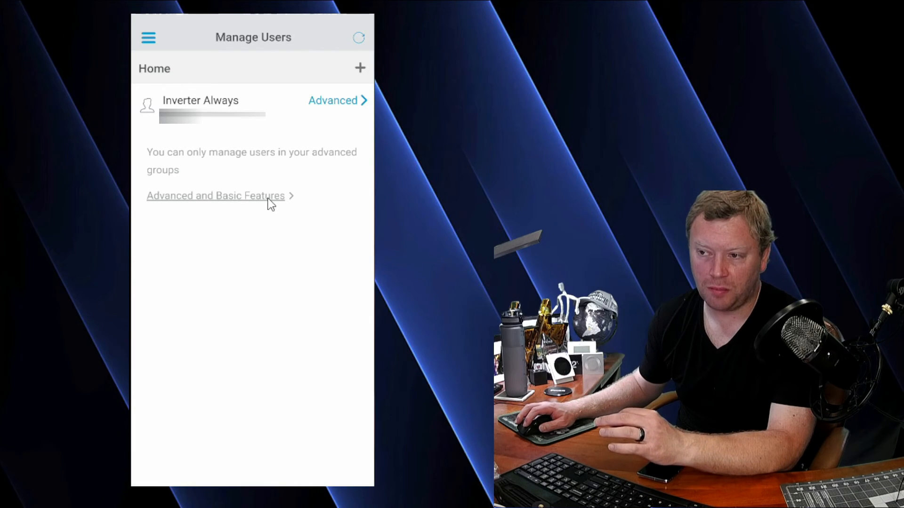
# Review the basic versus advanced feature comparison and return to the users list.
pyautogui.click(215, 196)
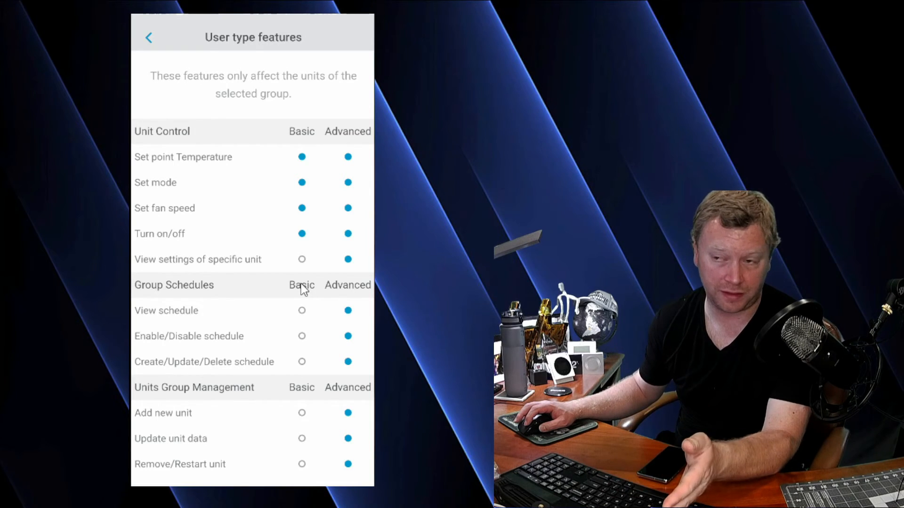
pyautogui.click(149, 37)
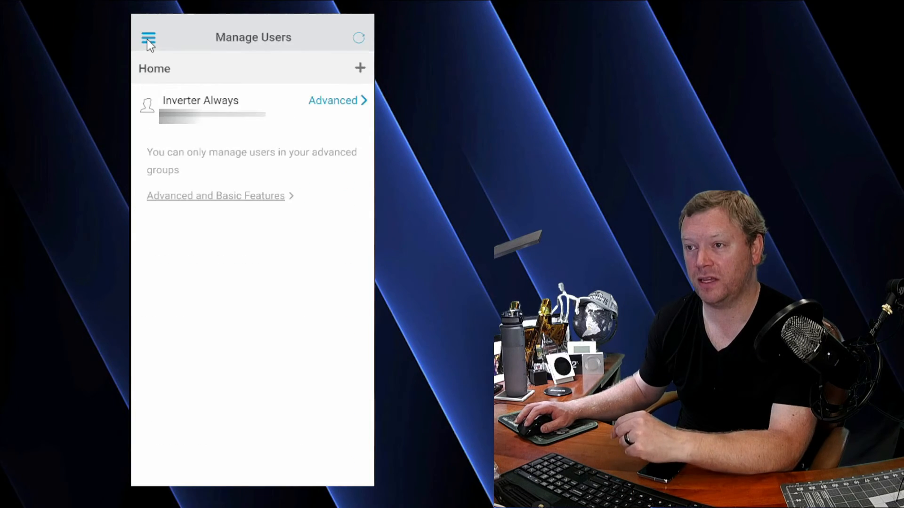
# View Third Party Devices and its Honeywell/Ecobee brand list, then show the side menu again.
pyautogui.click(148, 38)
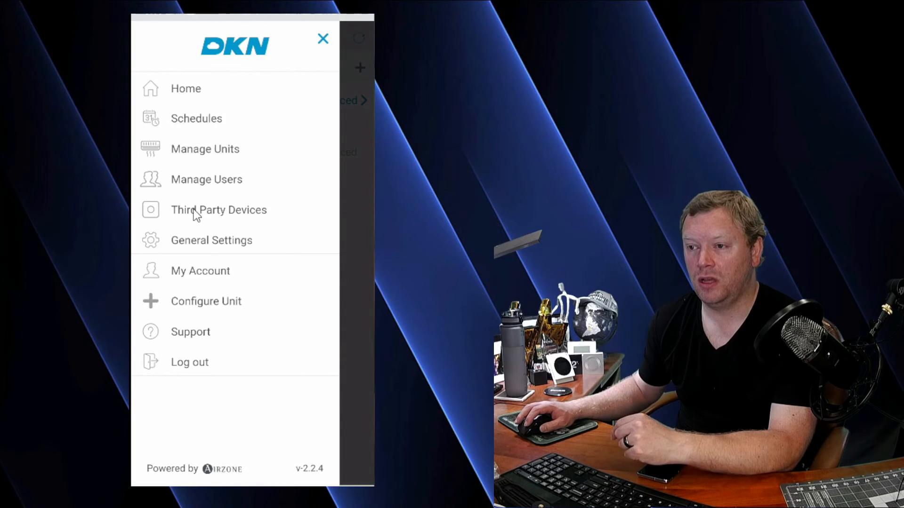
pyautogui.click(218, 210)
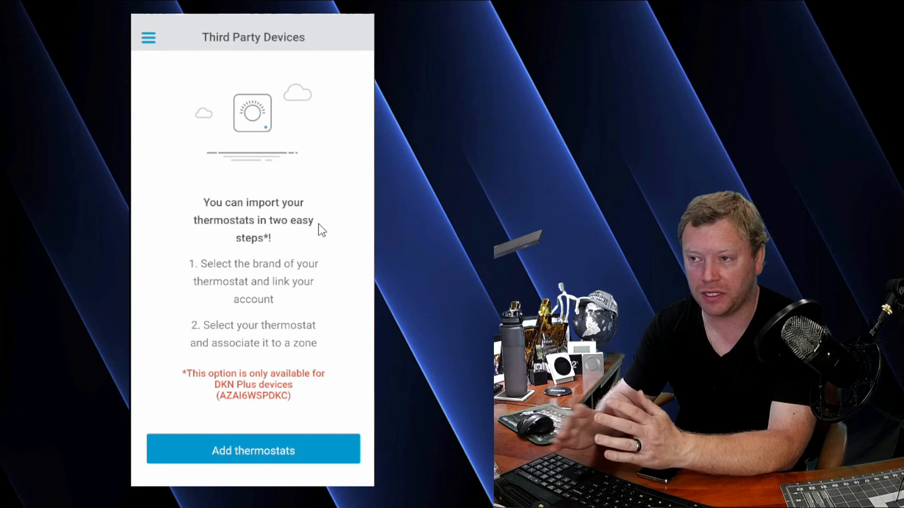
pyautogui.moveTo(282, 369)
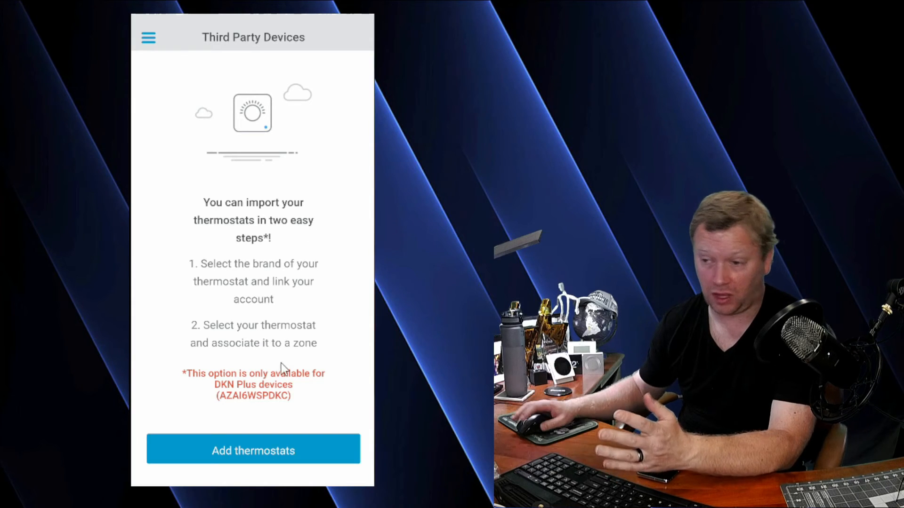
pyautogui.click(253, 450)
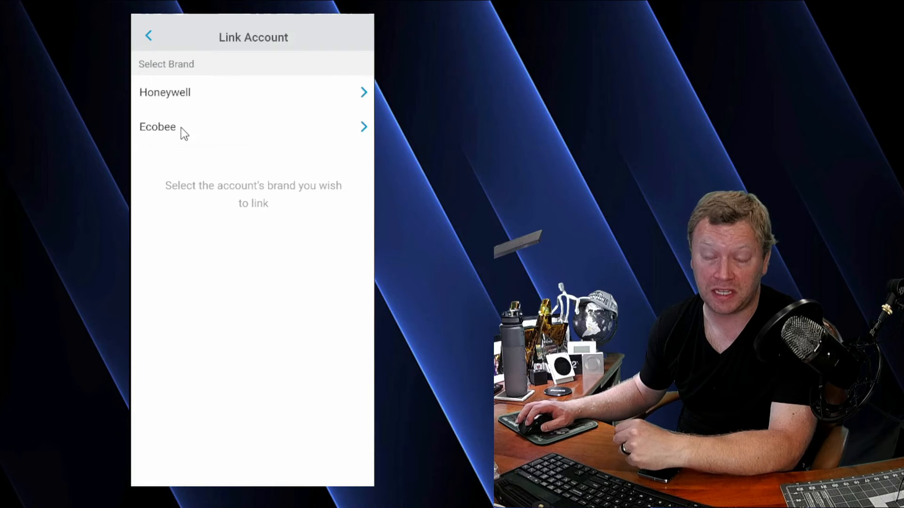
pyautogui.moveTo(176, 167)
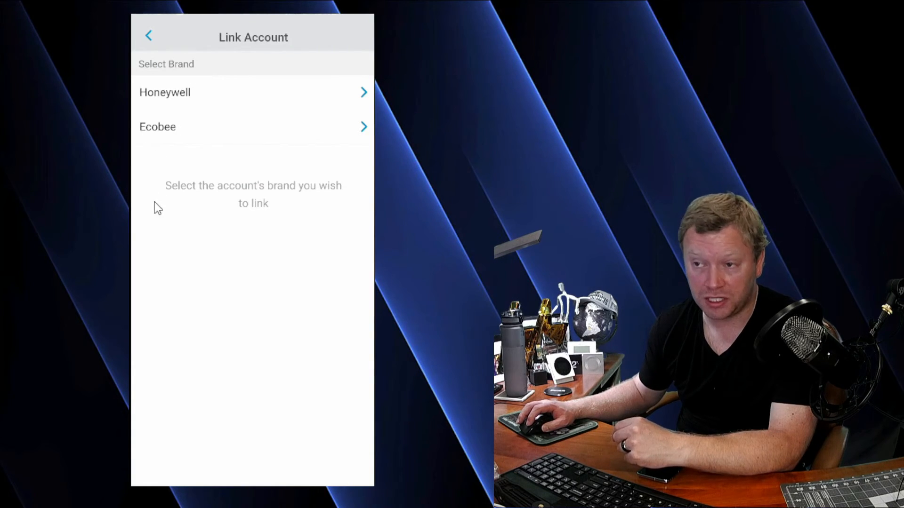
pyautogui.moveTo(150, 158)
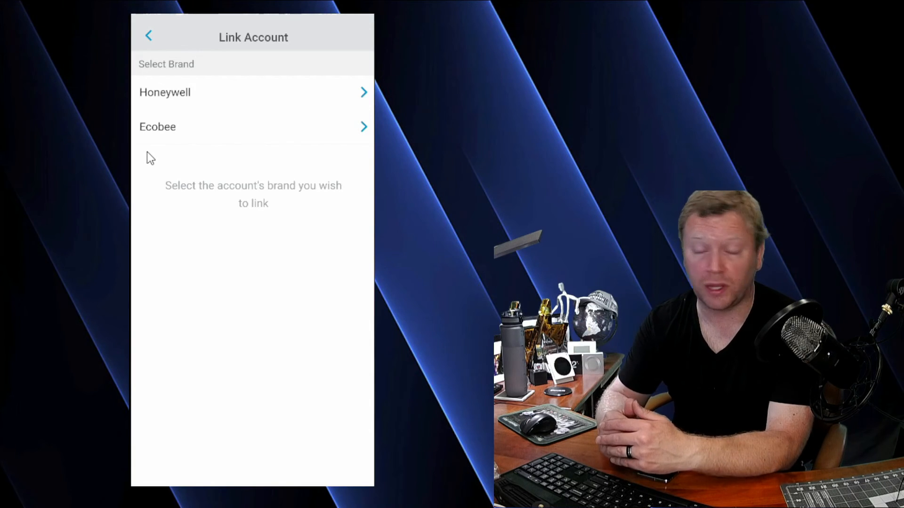
pyautogui.moveTo(155, 160)
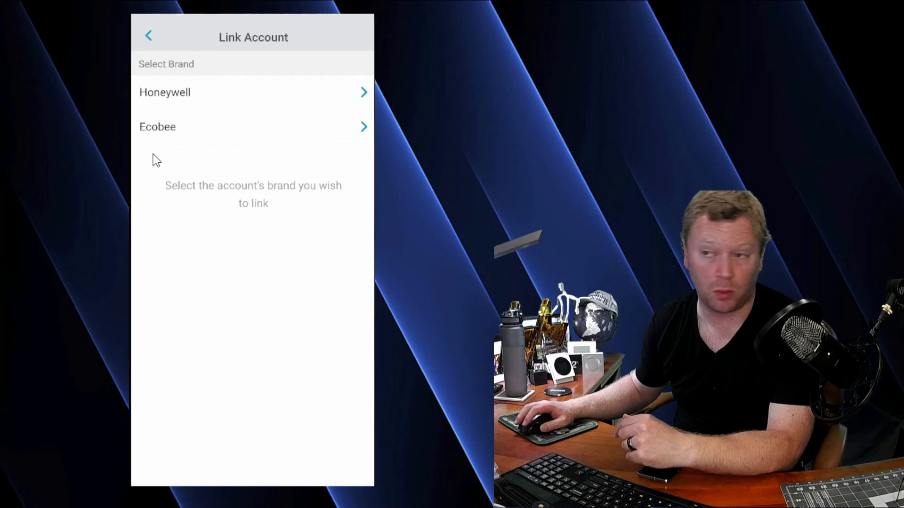
pyautogui.click(165, 92)
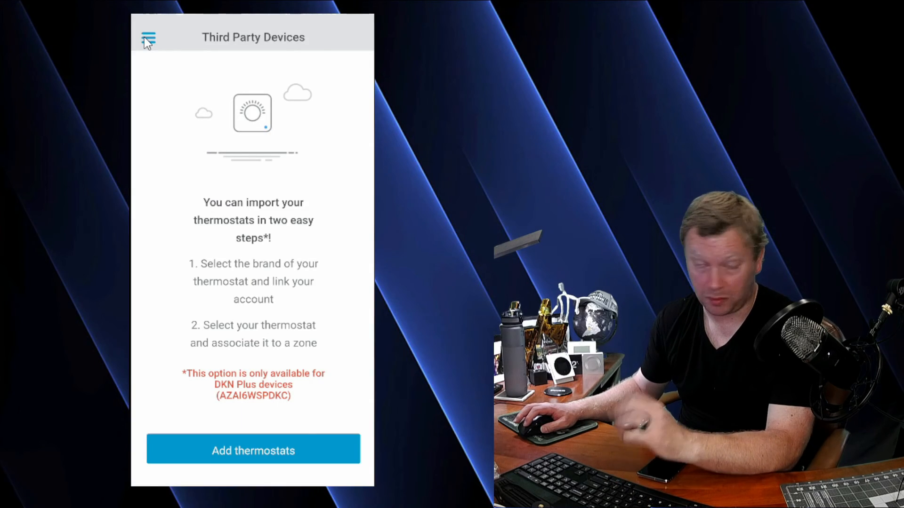
pyautogui.click(149, 37)
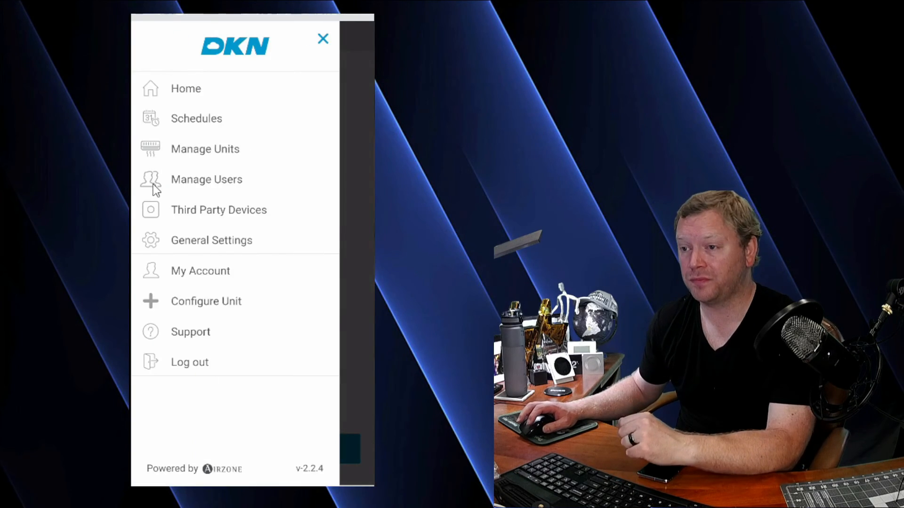